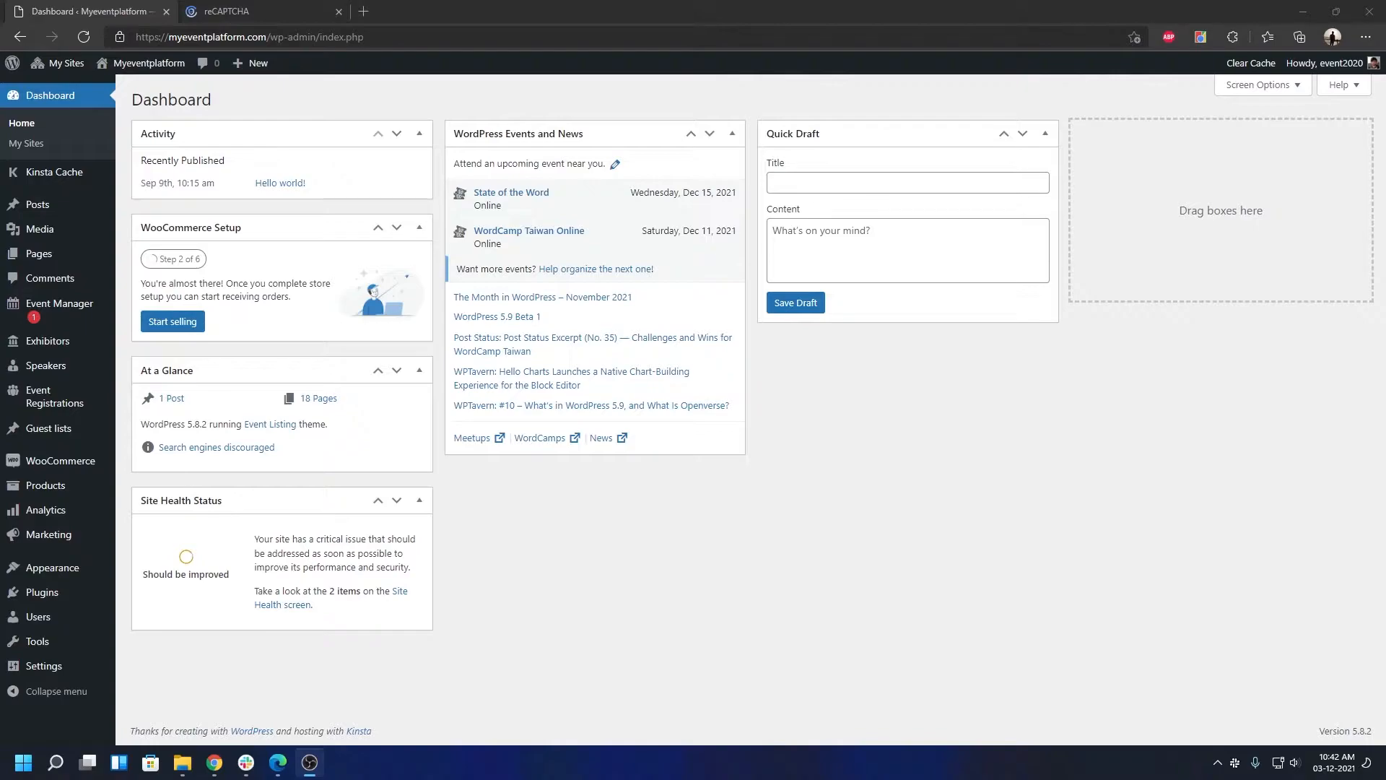
{"action": "mouse_move", "coordinate": [879, 716]}
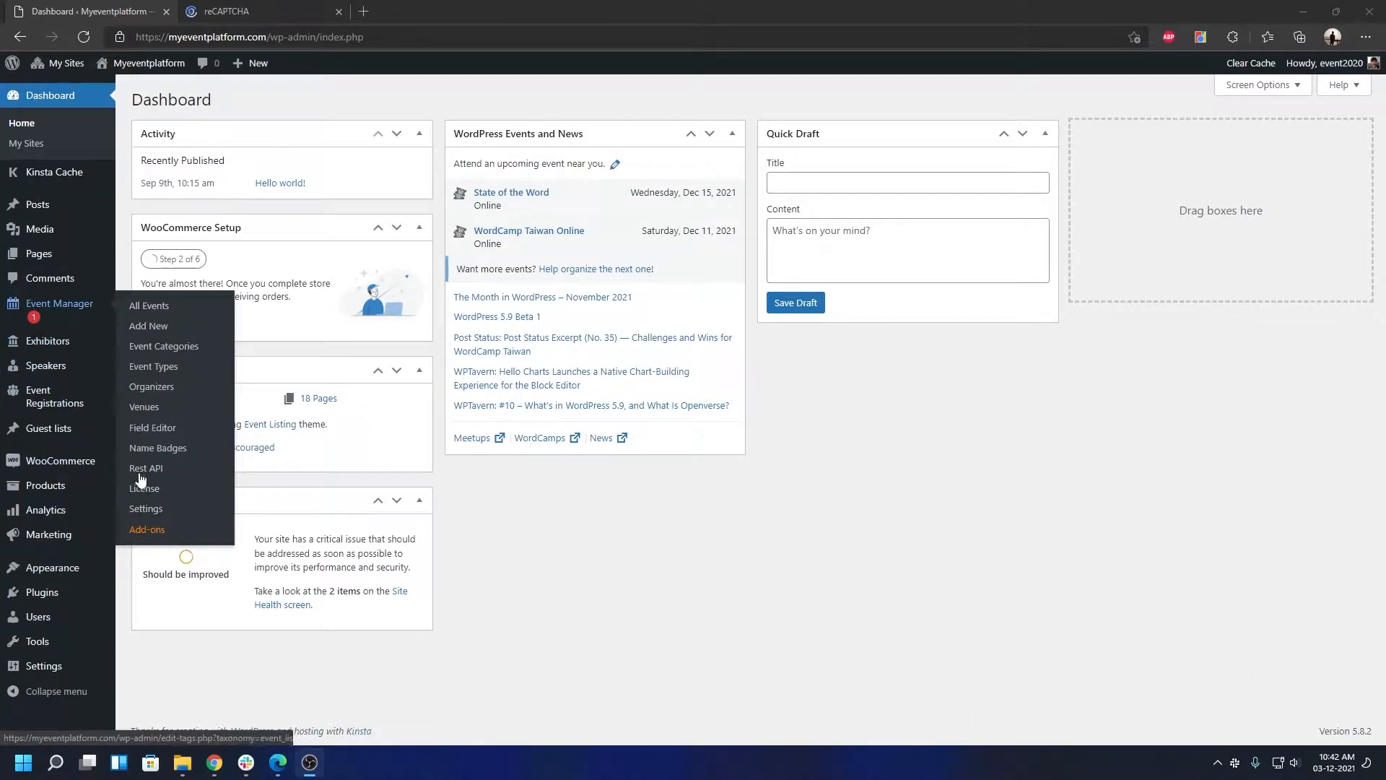
- Open Event Manager > Settings from the WordPress admin sidebar
{"action": "left_click", "coordinate": [146, 509]}
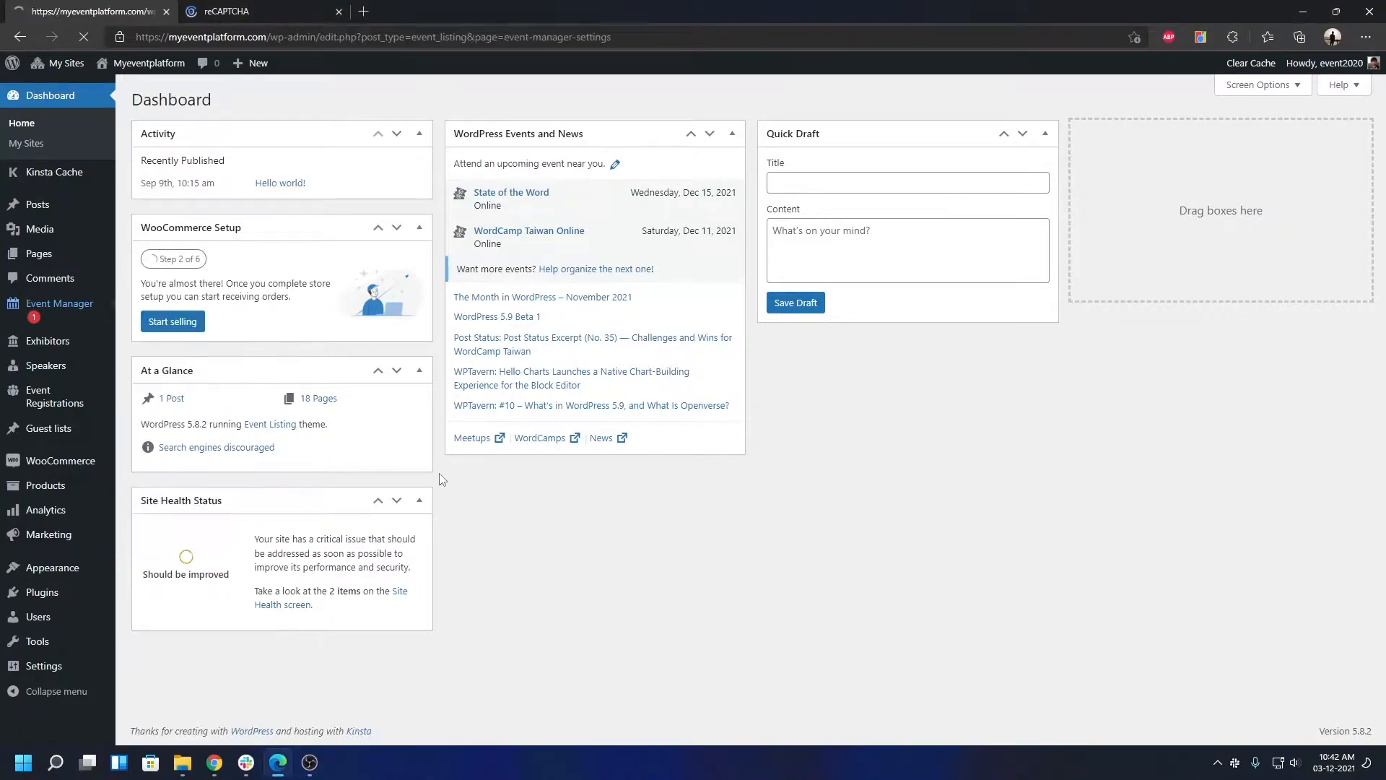
- Switch the Google Recaptcha settings to reCAPTCHA v2
{"action": "left_click", "coordinate": [59, 304]}
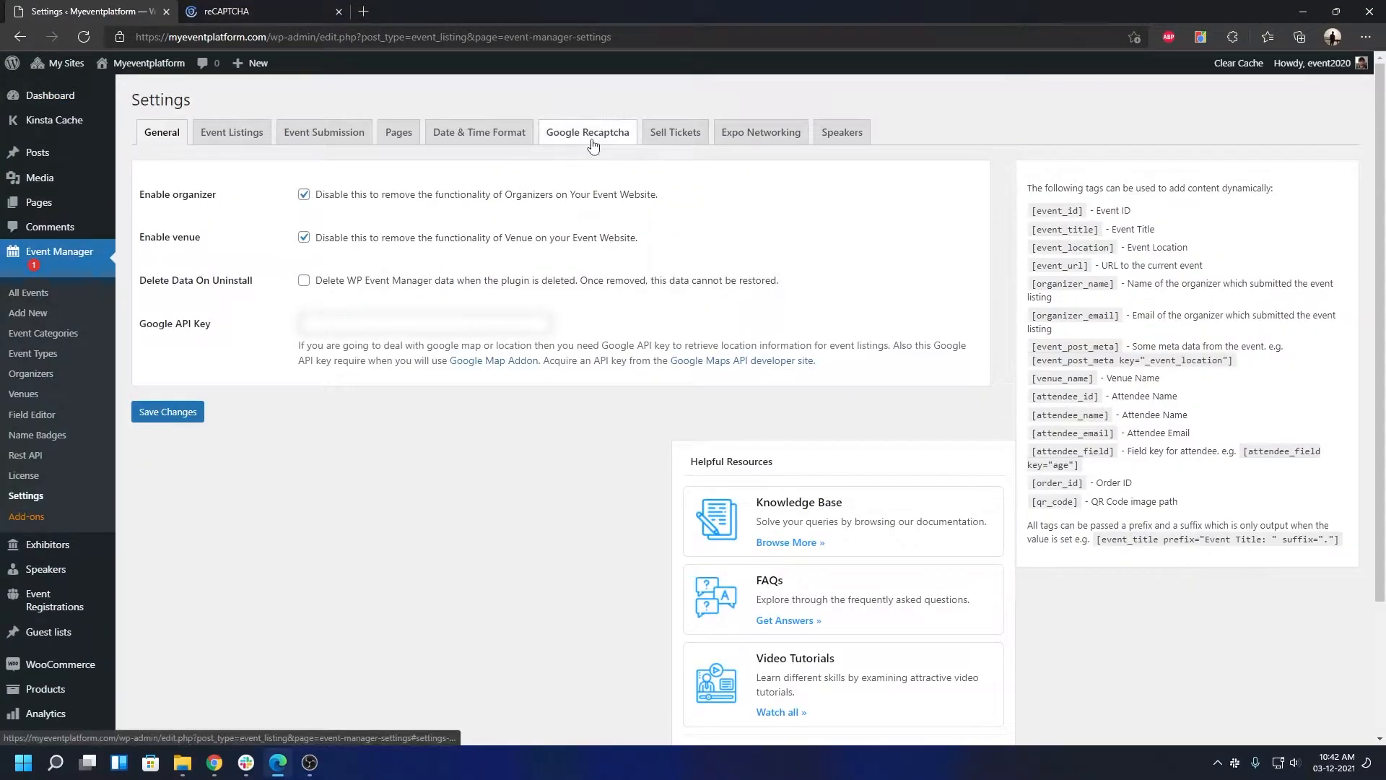
{"action": "left_click", "coordinate": [587, 132]}
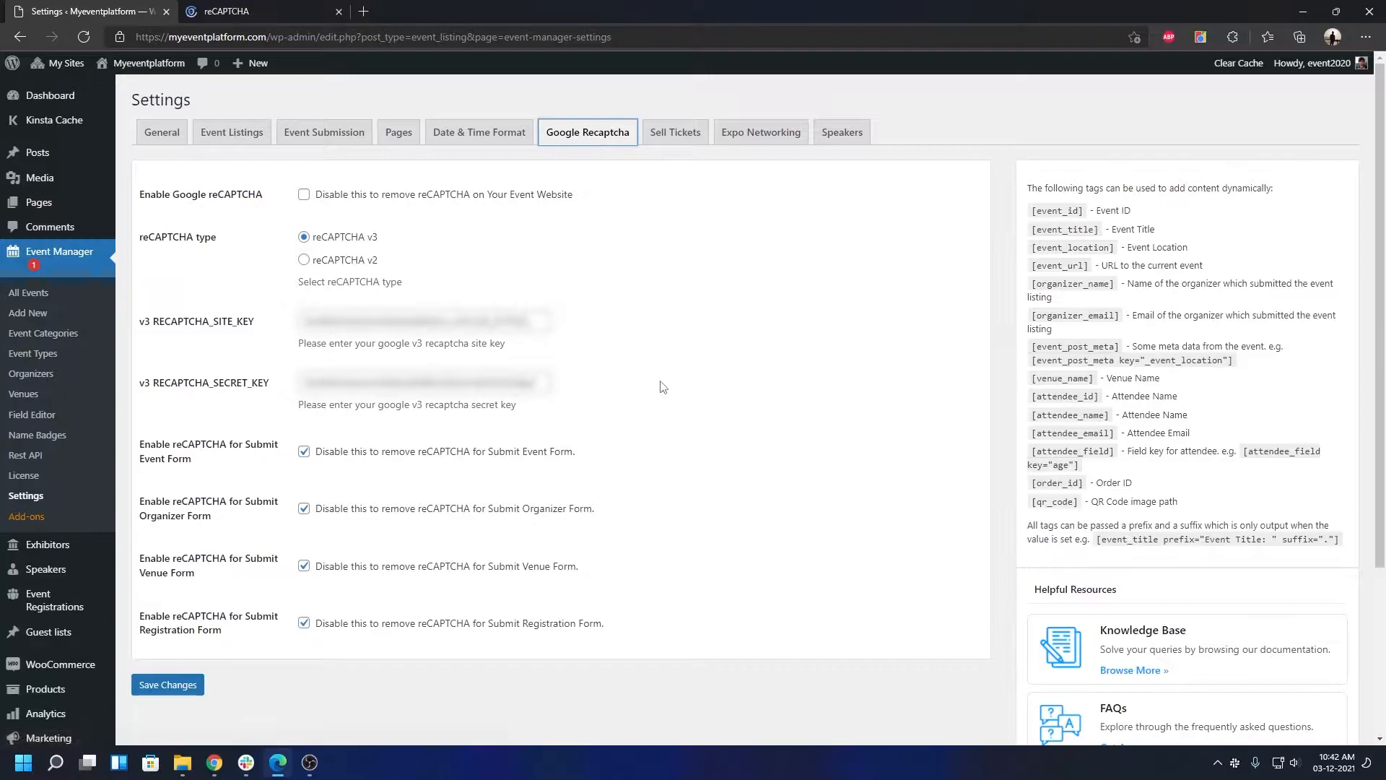
{"action": "mouse_move", "coordinate": [372, 249]}
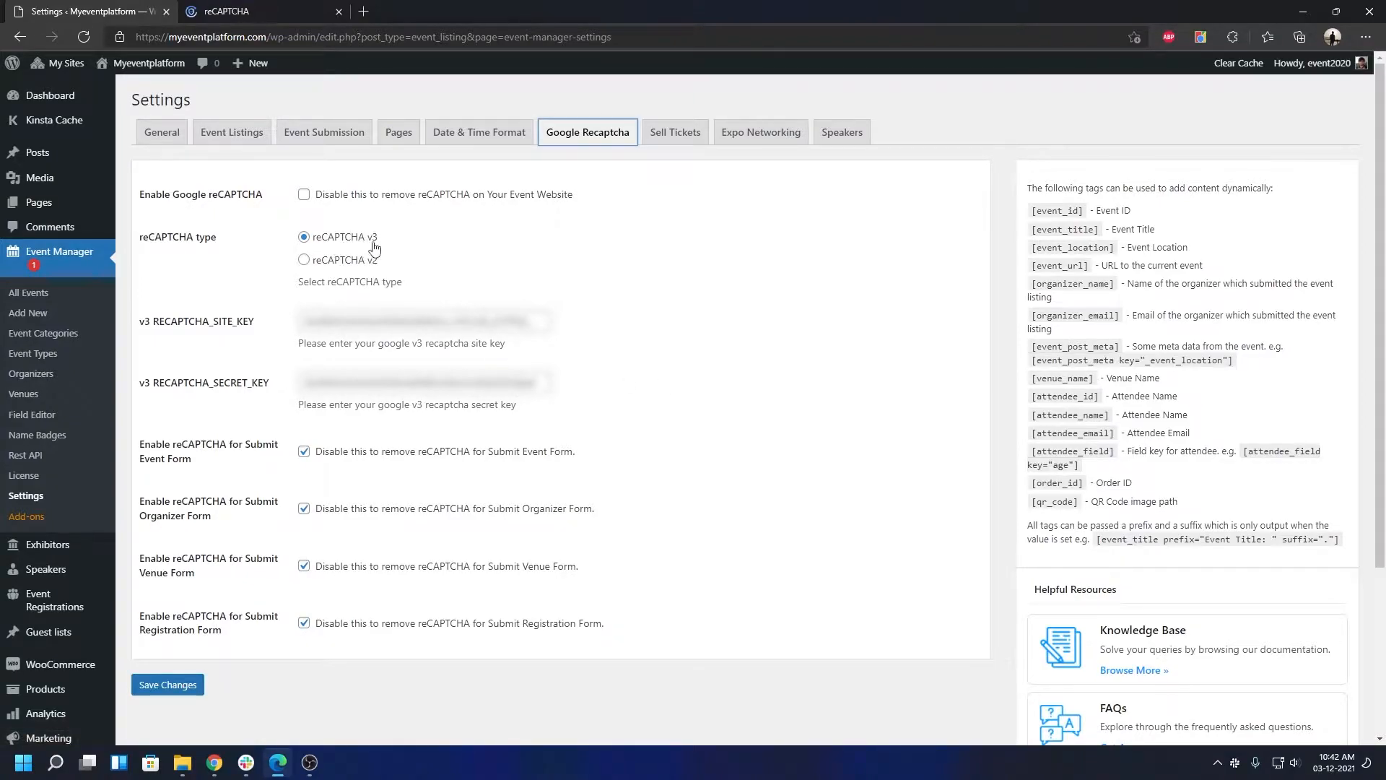
{"action": "mouse_move", "coordinate": [455, 316]}
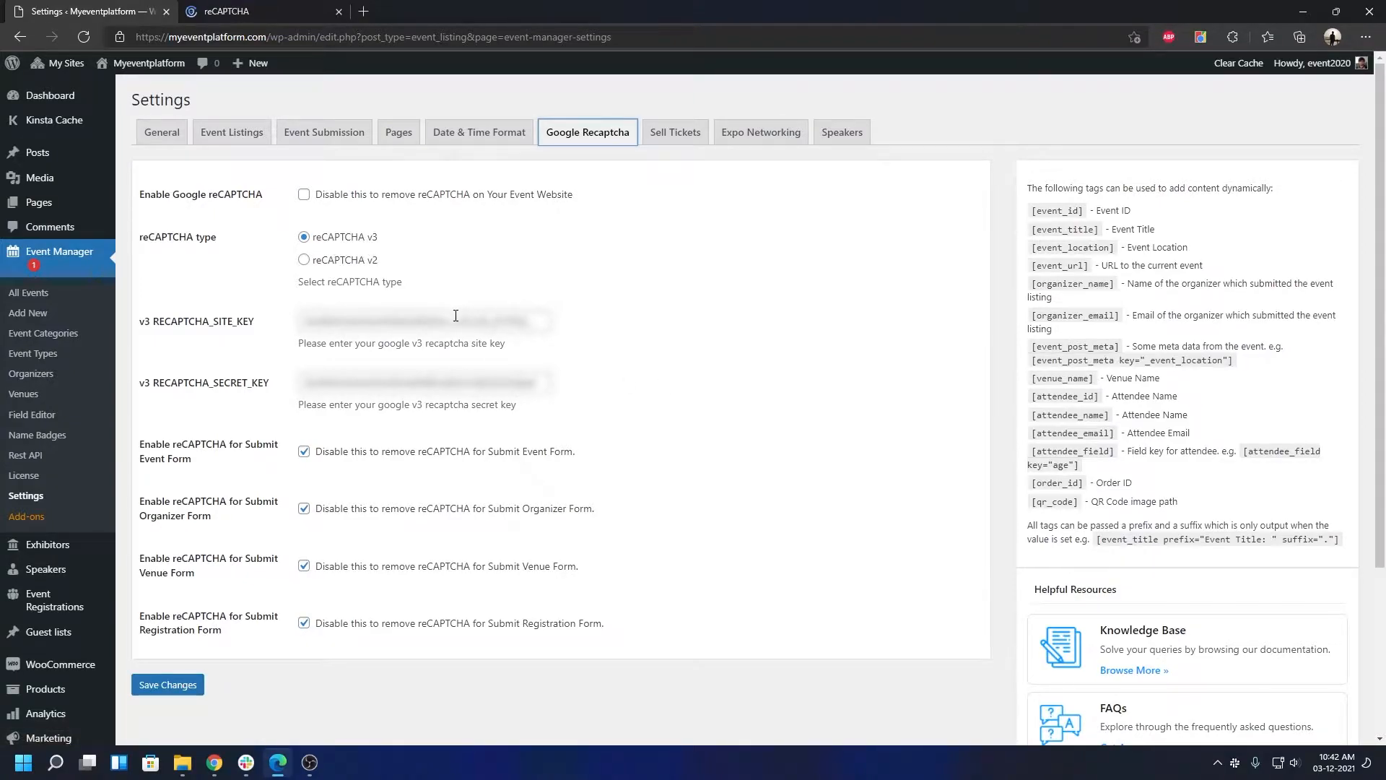
{"action": "mouse_move", "coordinate": [371, 321]}
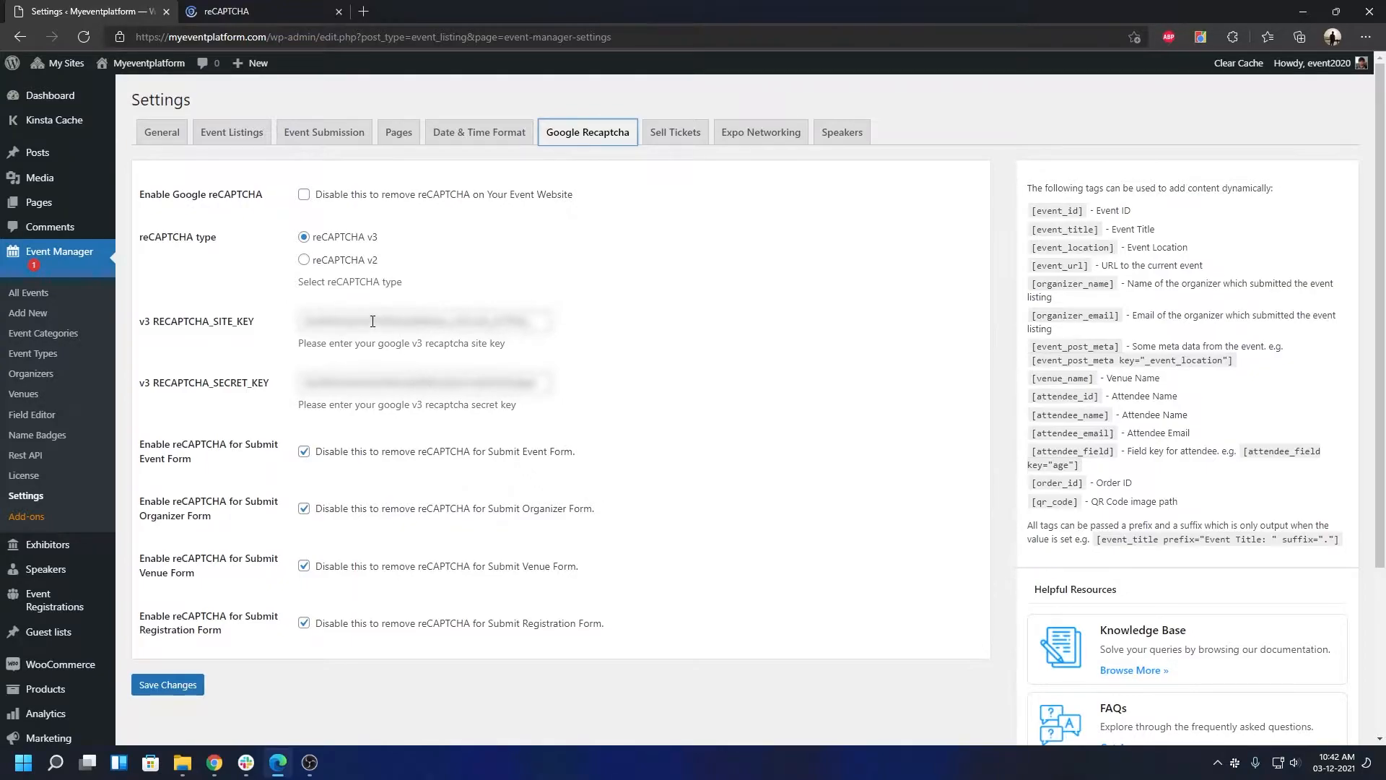
{"action": "mouse_move", "coordinate": [304, 267]}
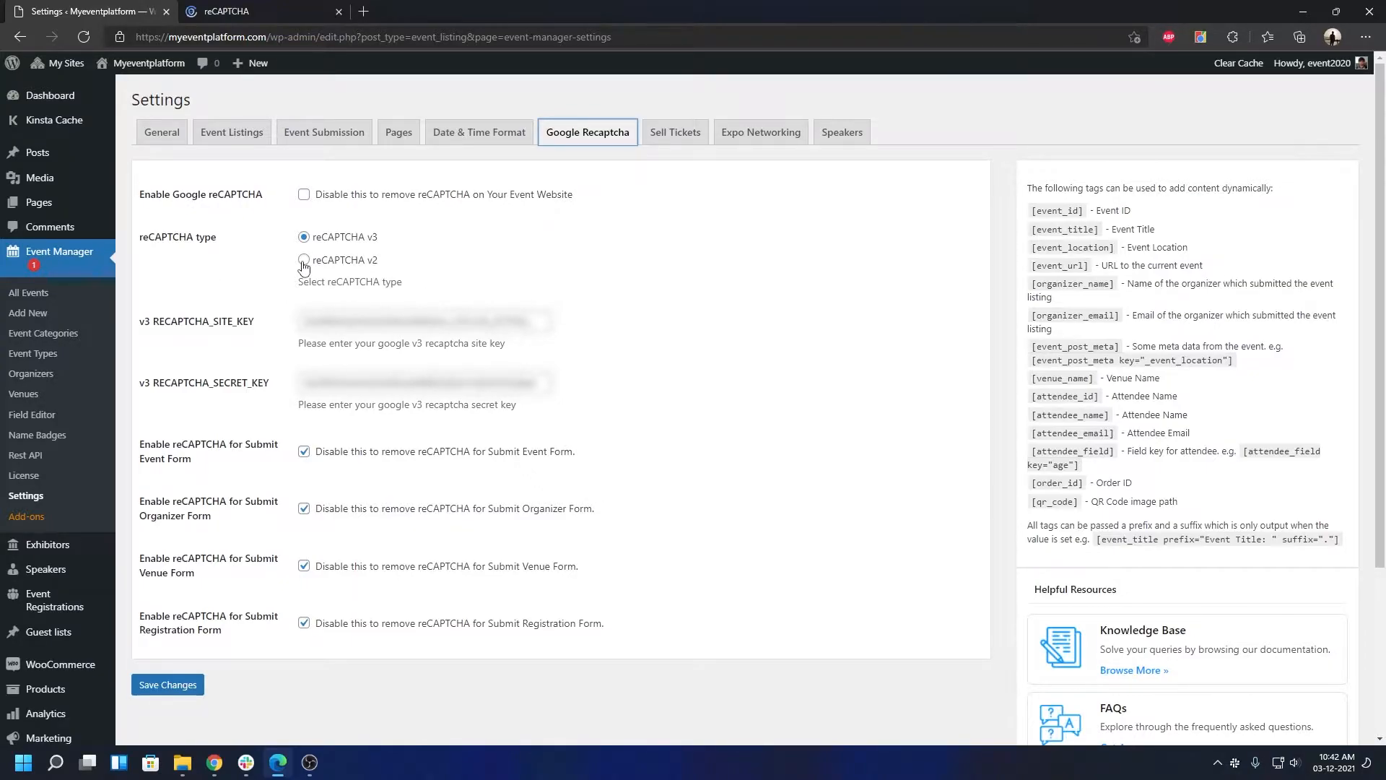
{"action": "left_click", "coordinate": [304, 260]}
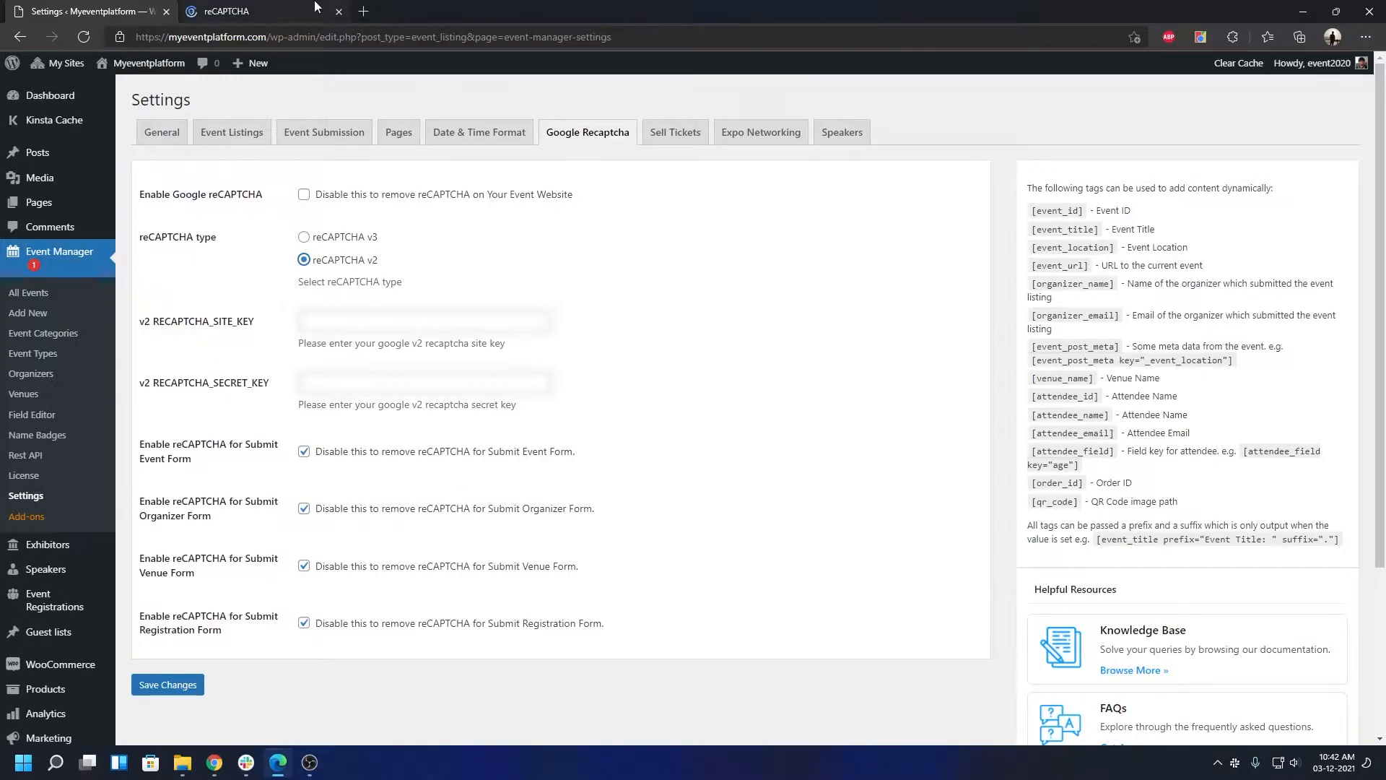
- Go to the reCAPTCHA website tab and launch the v3 Admin Console
{"action": "left_click", "coordinate": [256, 11]}
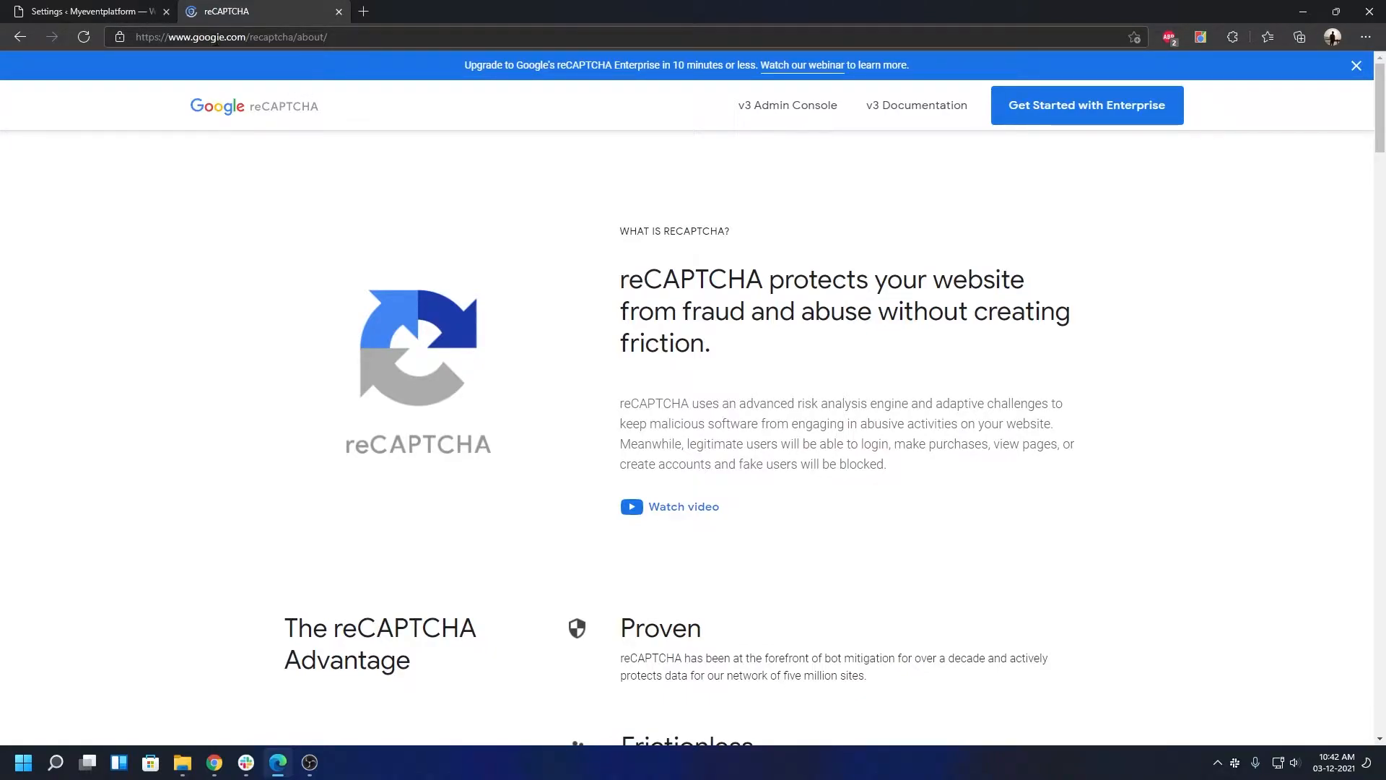
{"action": "mouse_move", "coordinate": [589, 304]}
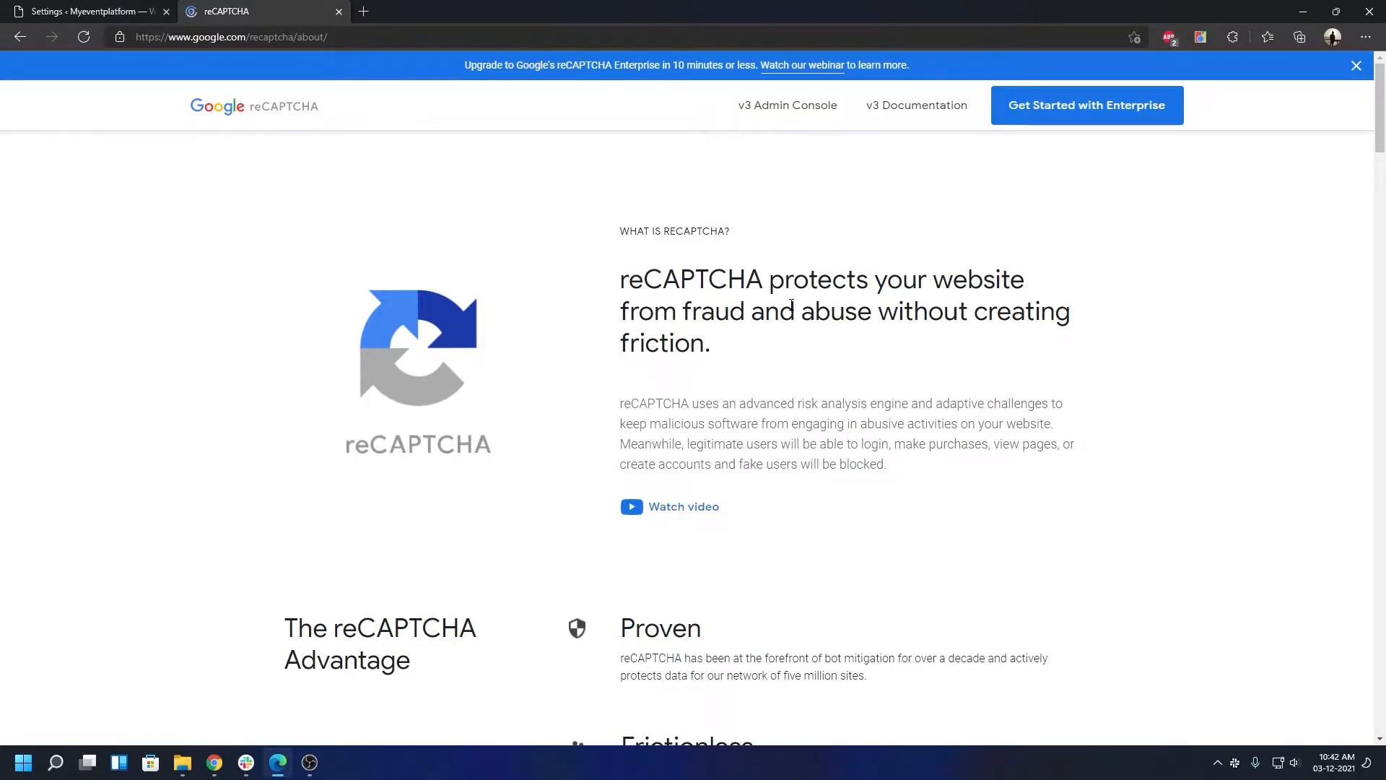
{"action": "mouse_move", "coordinate": [781, 237]}
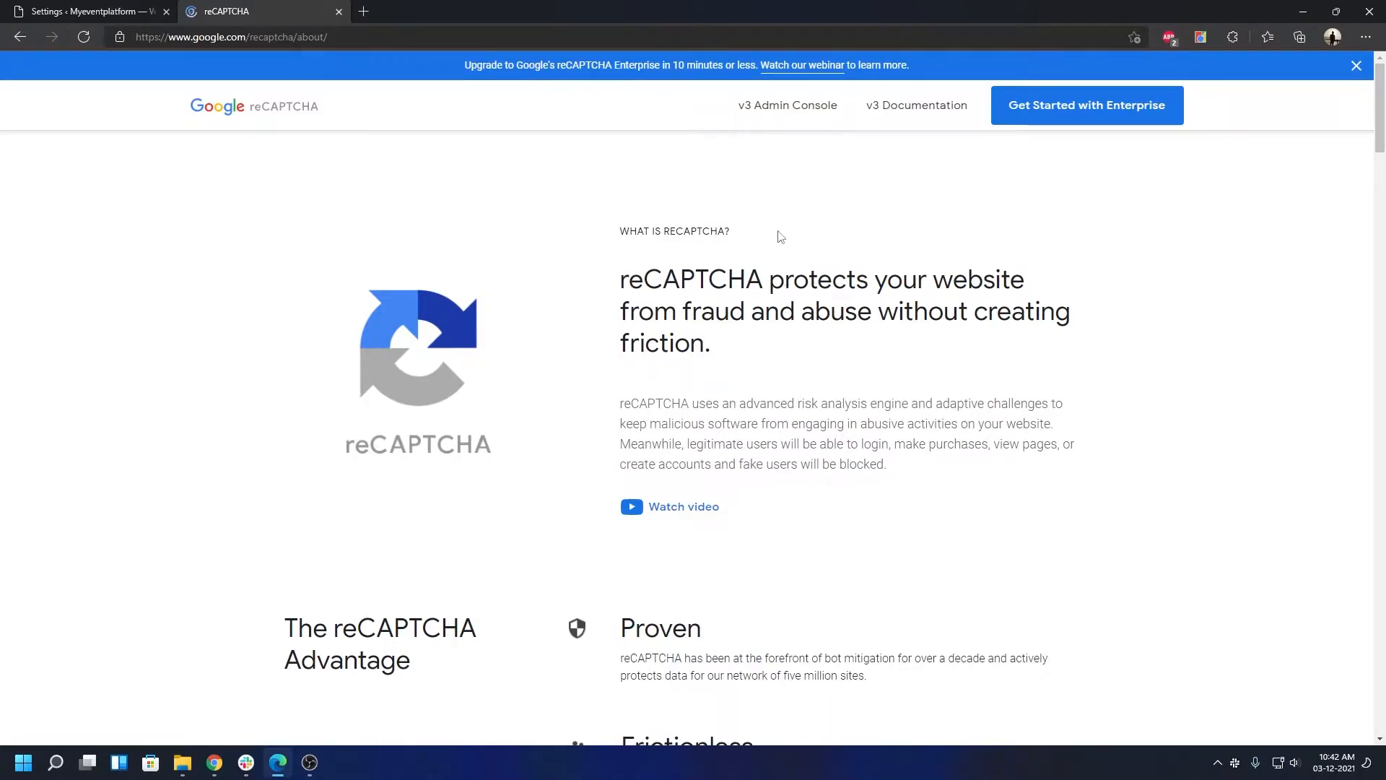
{"action": "mouse_move", "coordinate": [788, 106]}
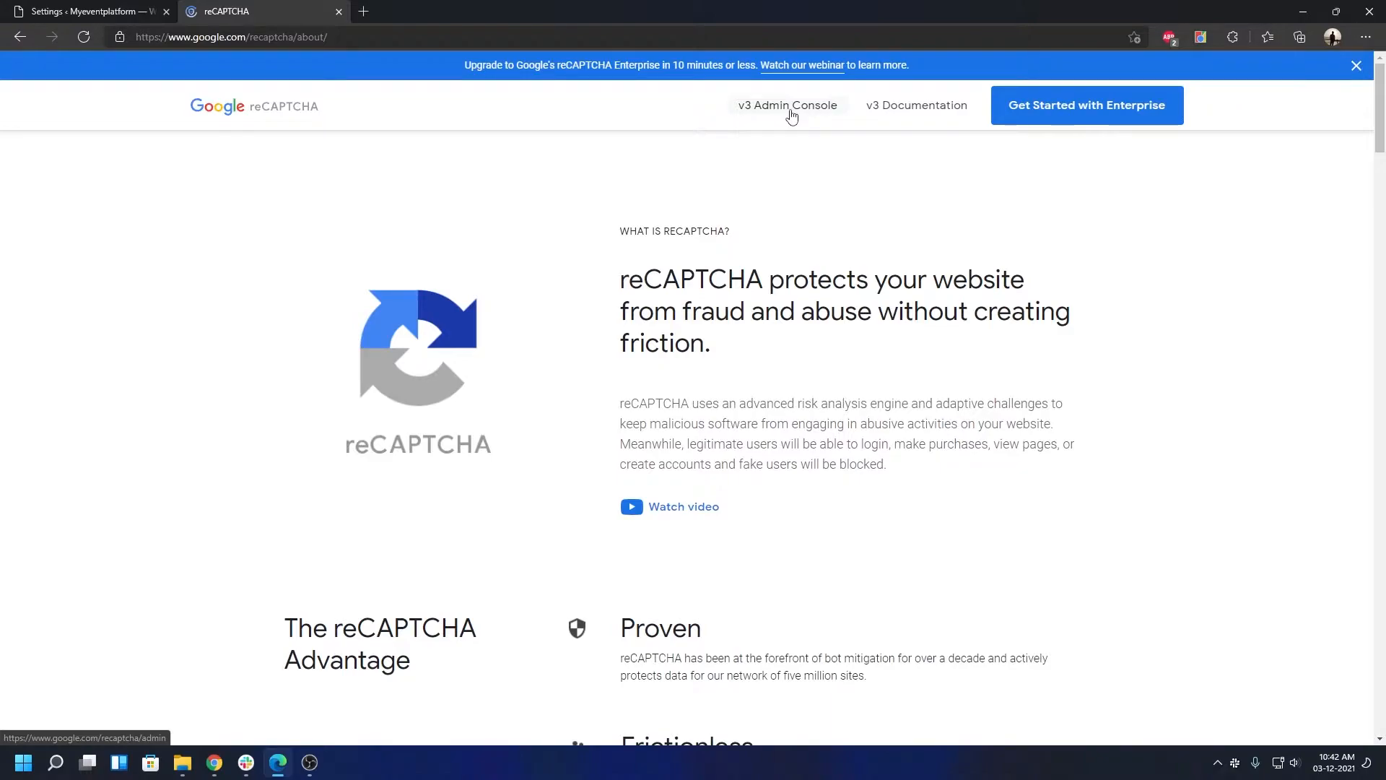
{"action": "left_click", "coordinate": [786, 106]}
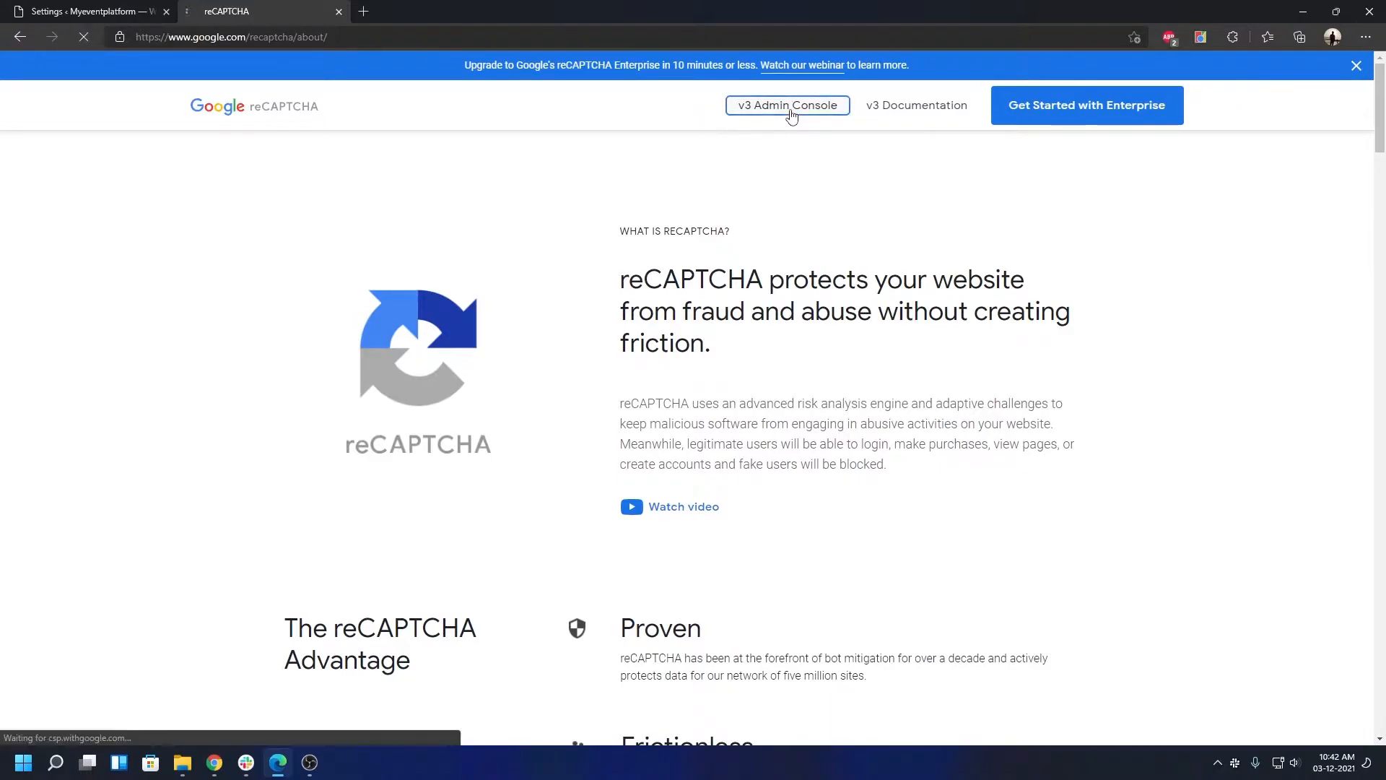
{"action": "left_click", "coordinate": [786, 105]}
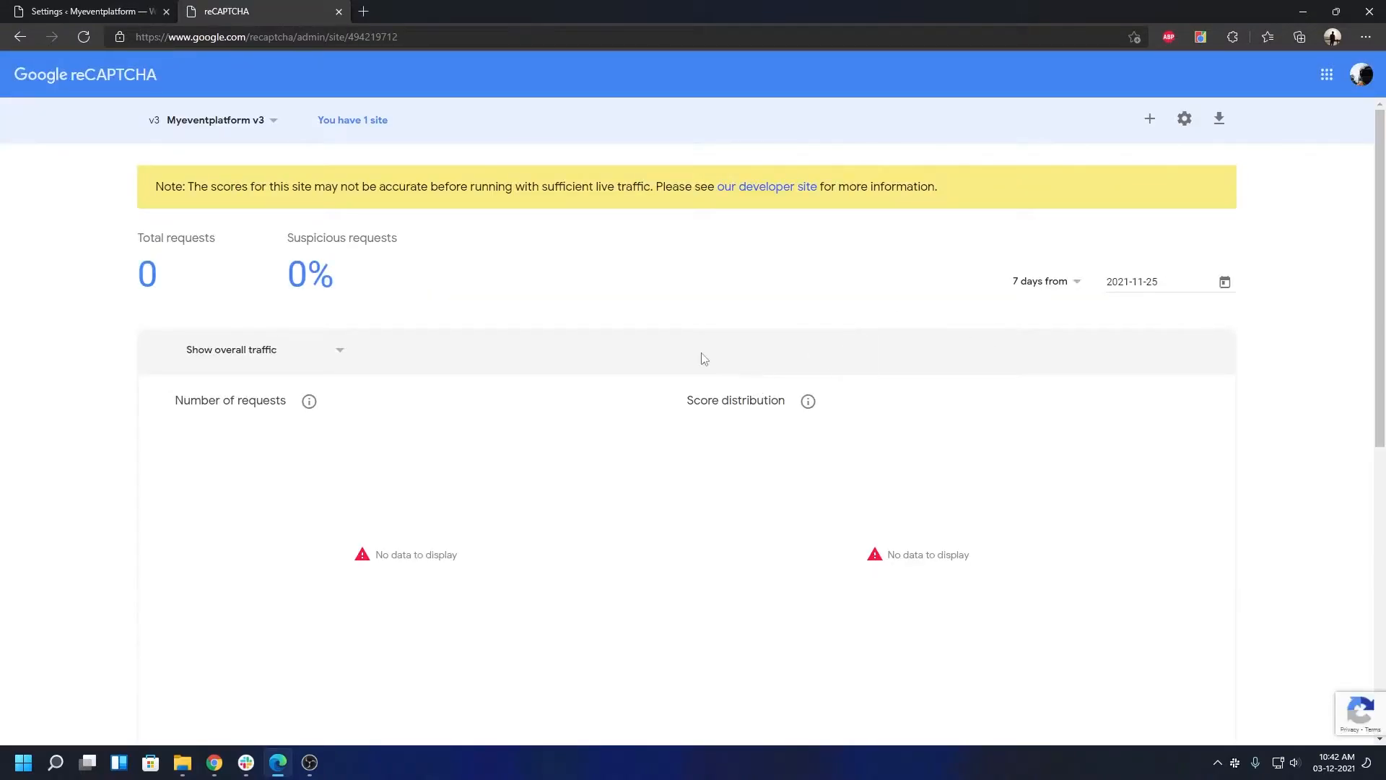
{"action": "mouse_move", "coordinate": [840, 389]}
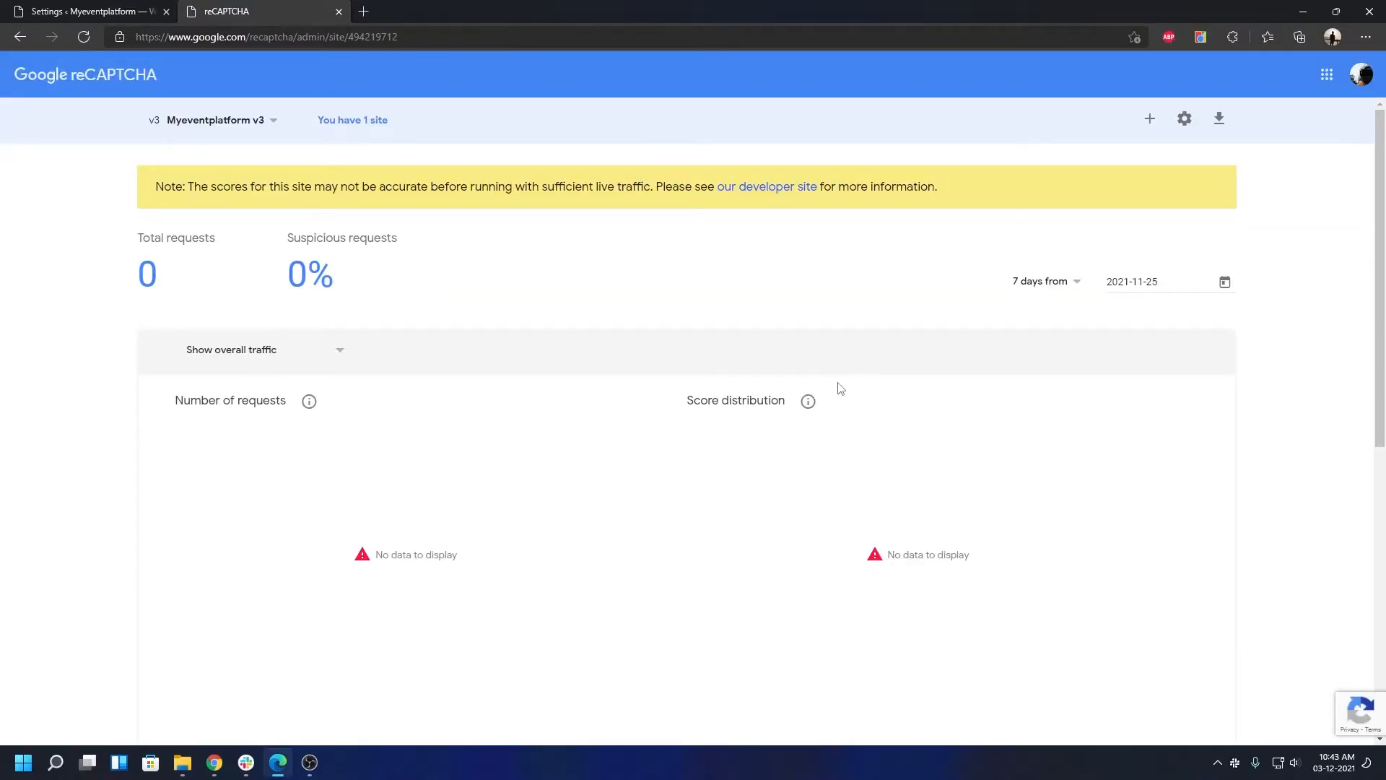
{"action": "mouse_move", "coordinate": [548, 467]}
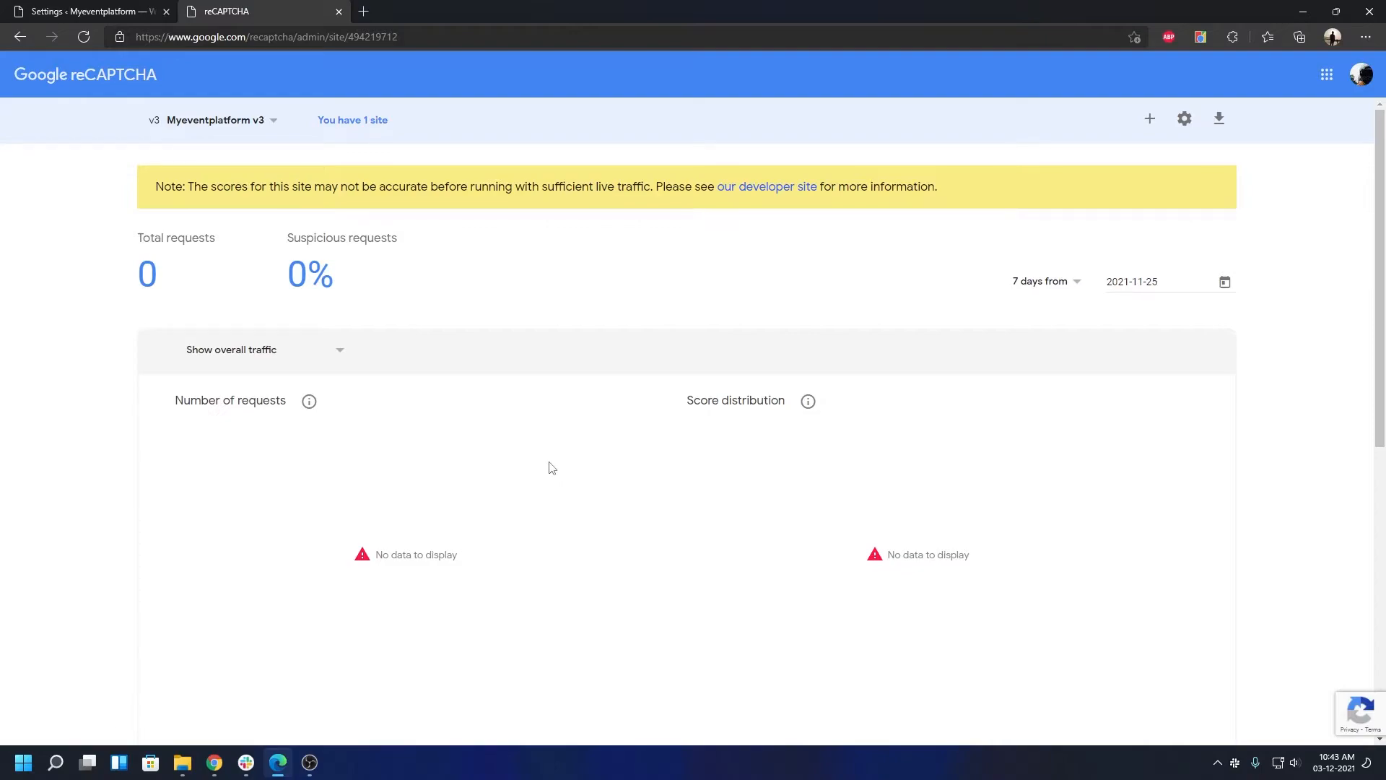
{"action": "mouse_move", "coordinate": [892, 324]}
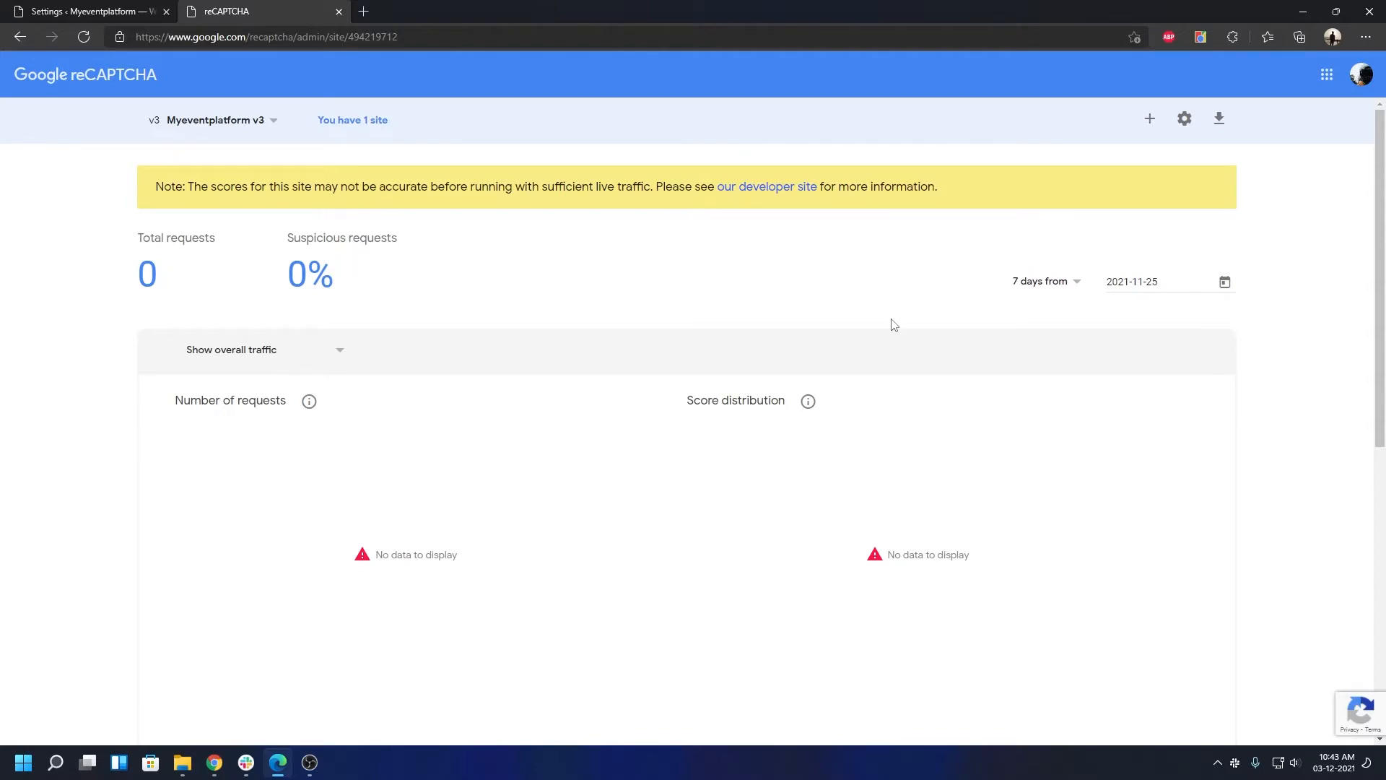
{"action": "mouse_move", "coordinate": [377, 147]}
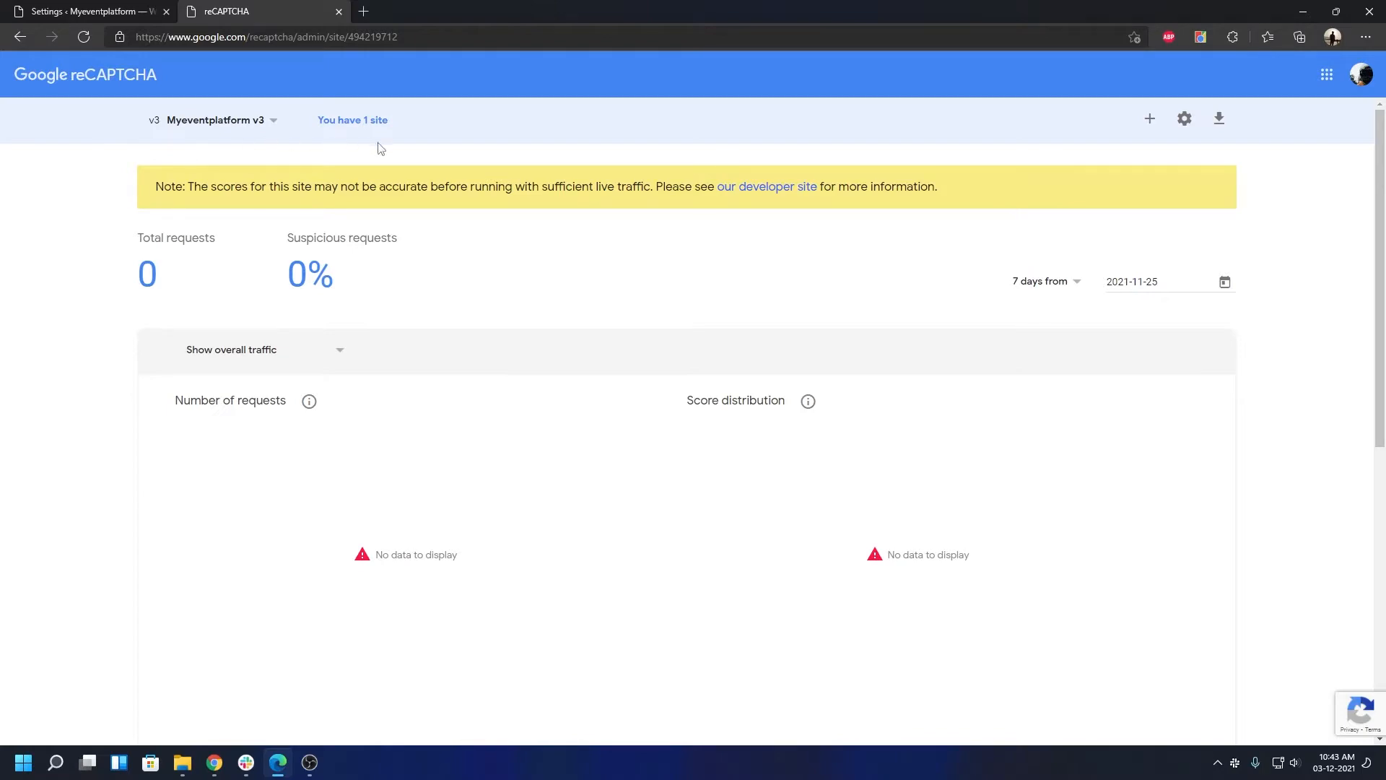
{"action": "mouse_move", "coordinate": [646, 305]}
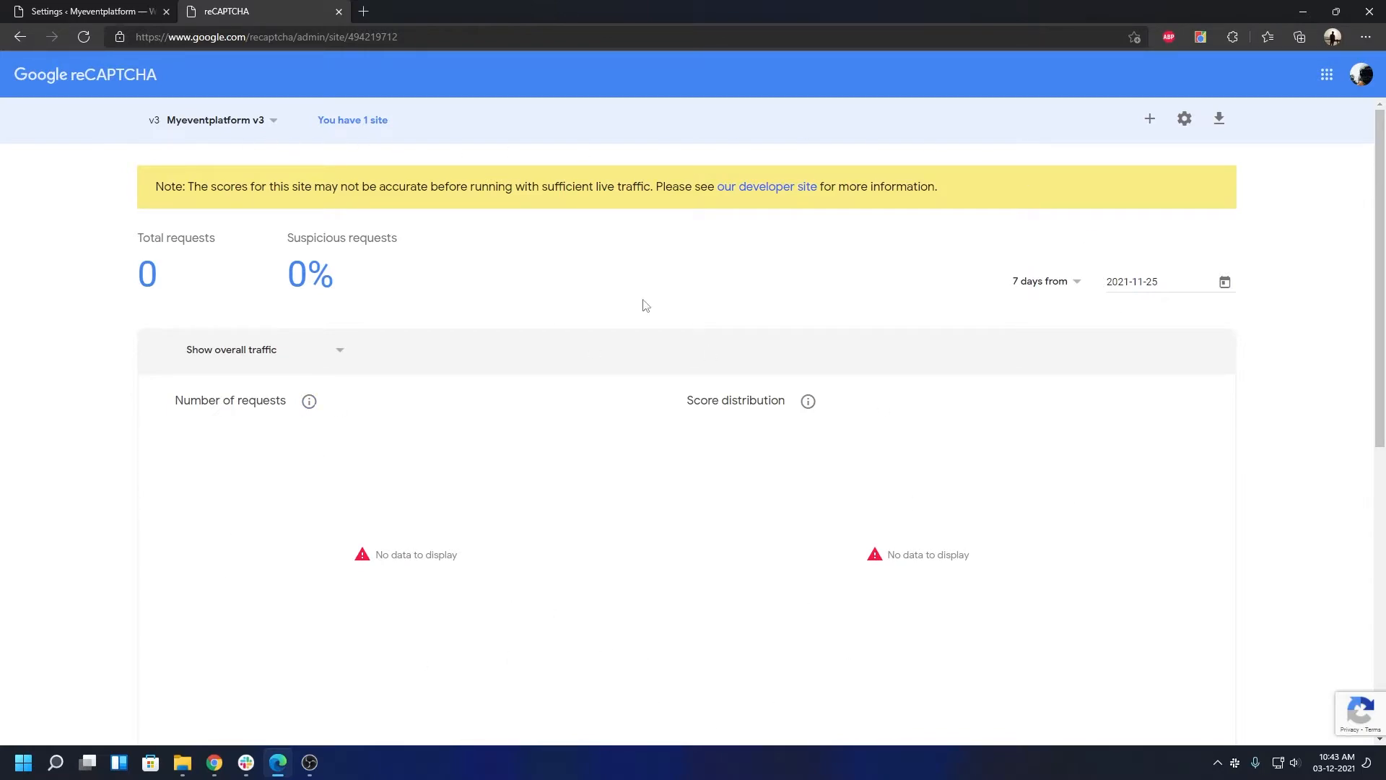
{"action": "mouse_move", "coordinate": [800, 281]}
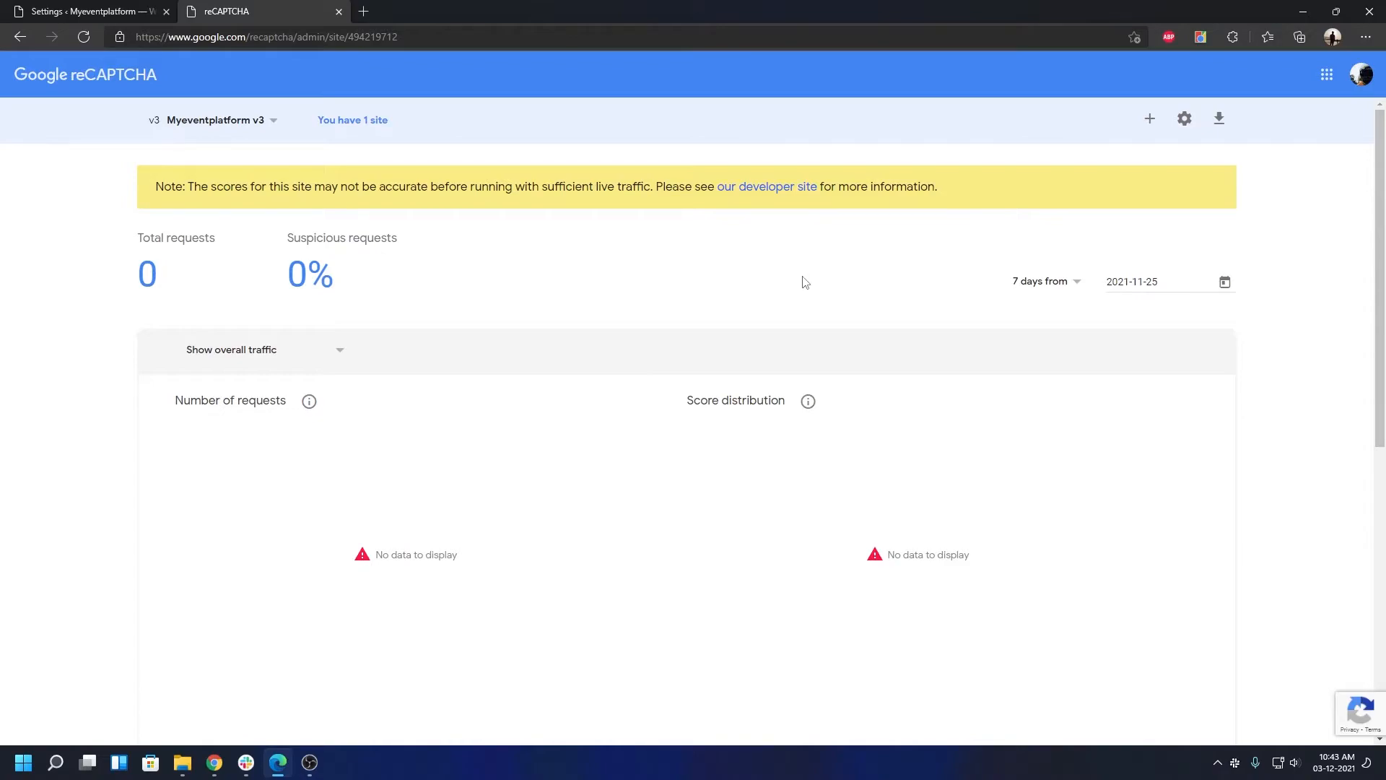
{"action": "mouse_move", "coordinate": [1150, 117]}
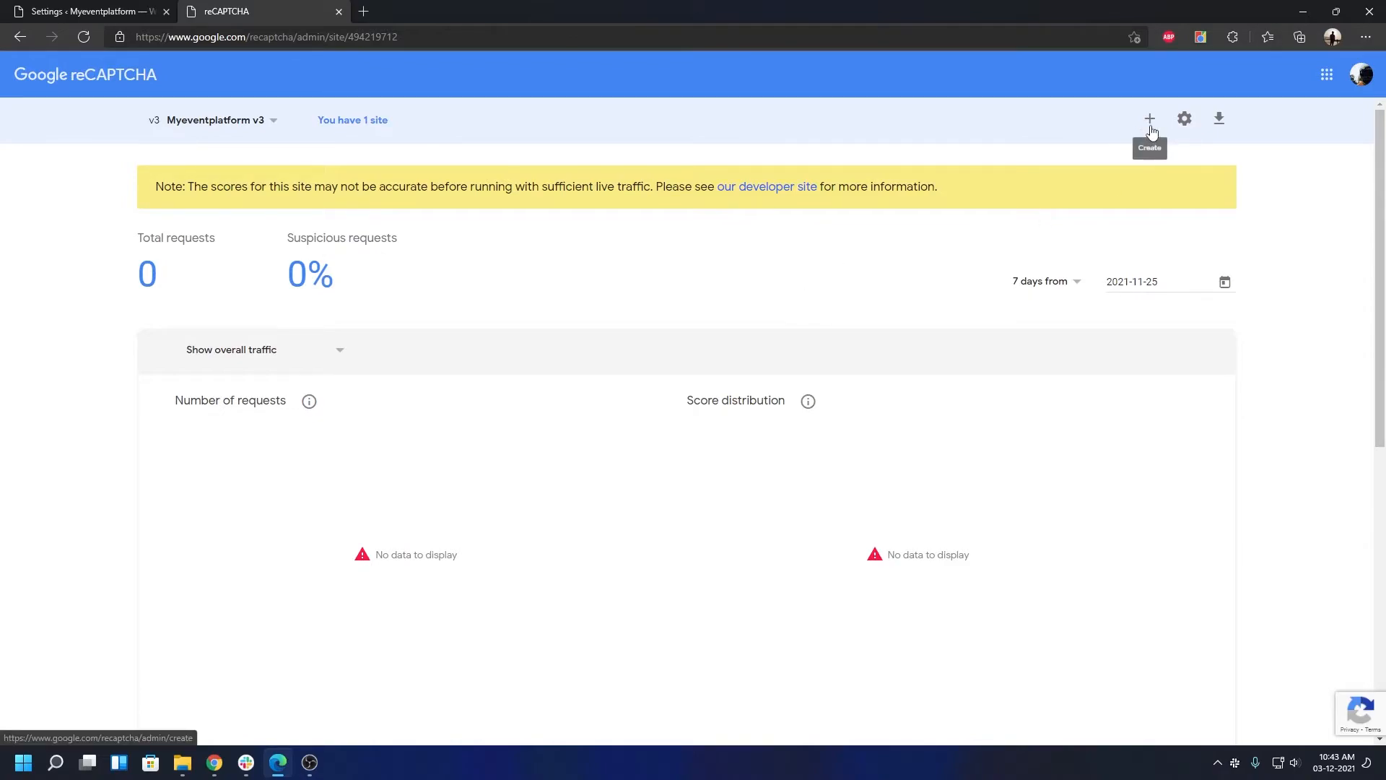
- Start a new site registration labelled 'Myeventplatform v2'
{"action": "left_click", "coordinate": [1150, 119]}
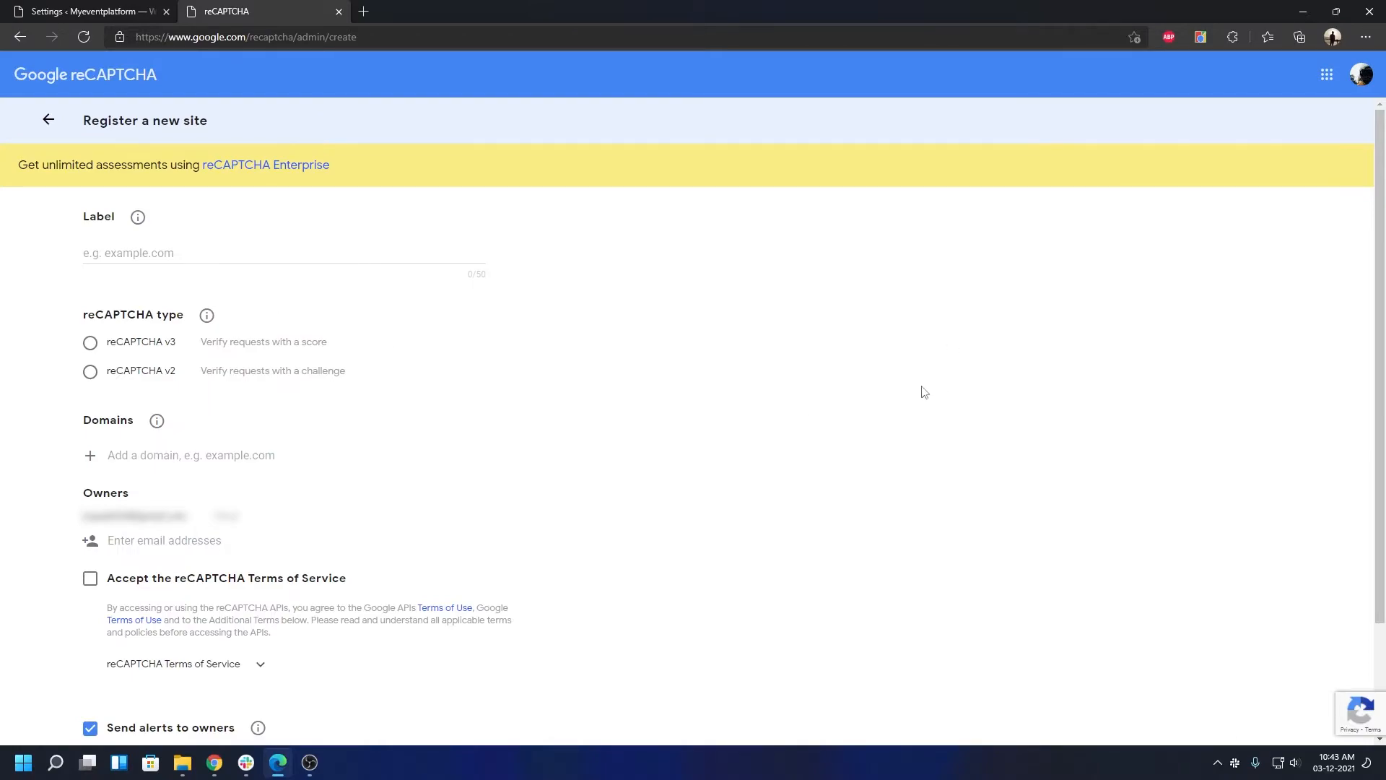
{"action": "mouse_move", "coordinate": [917, 390]}
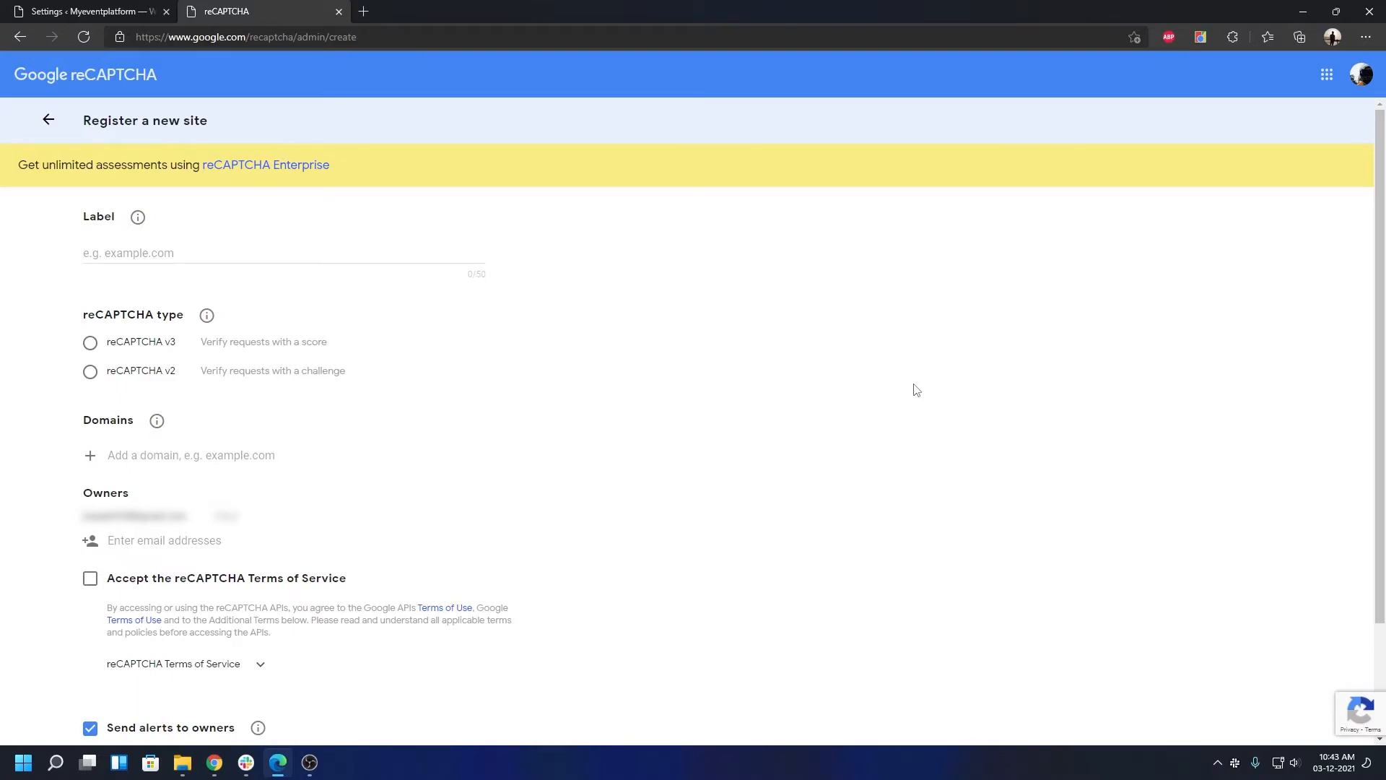
{"action": "mouse_move", "coordinate": [907, 378]}
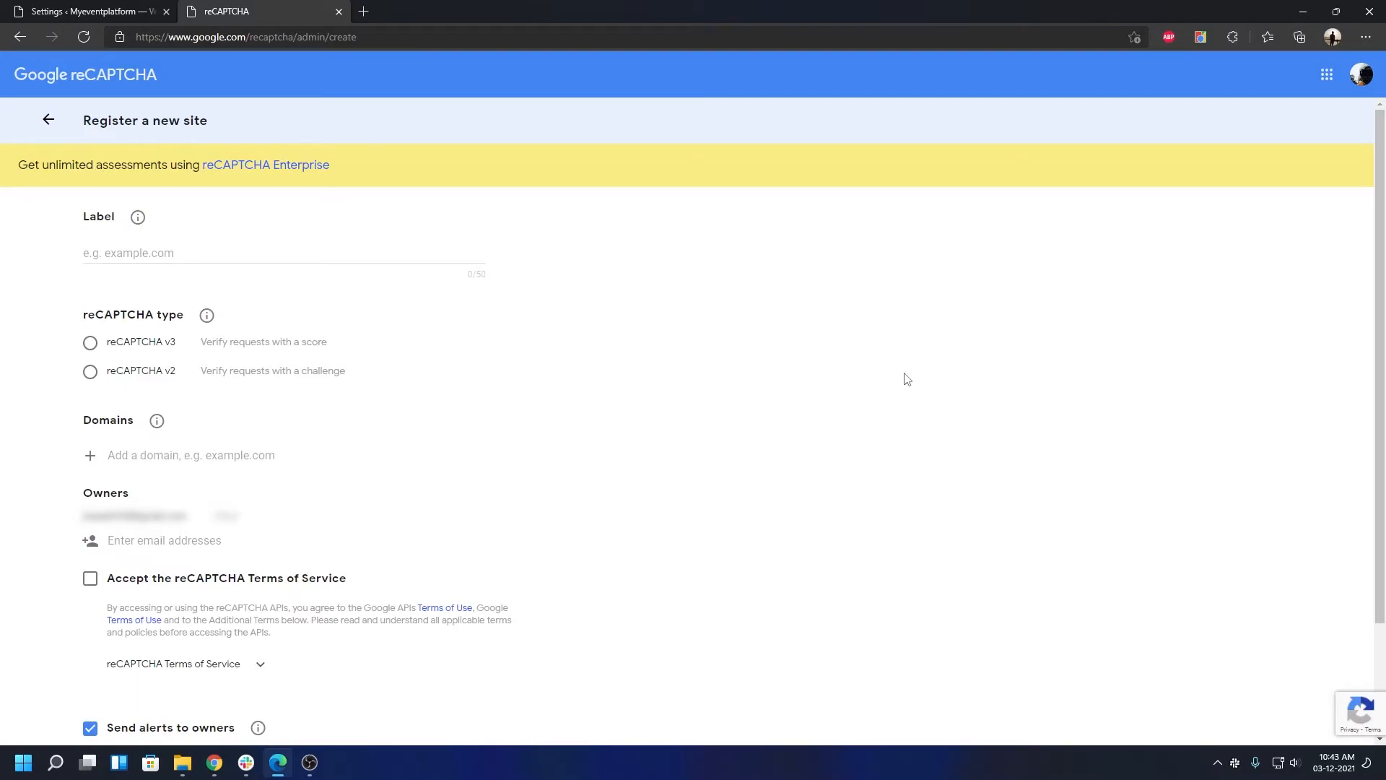
{"action": "left_click", "coordinate": [283, 253]}
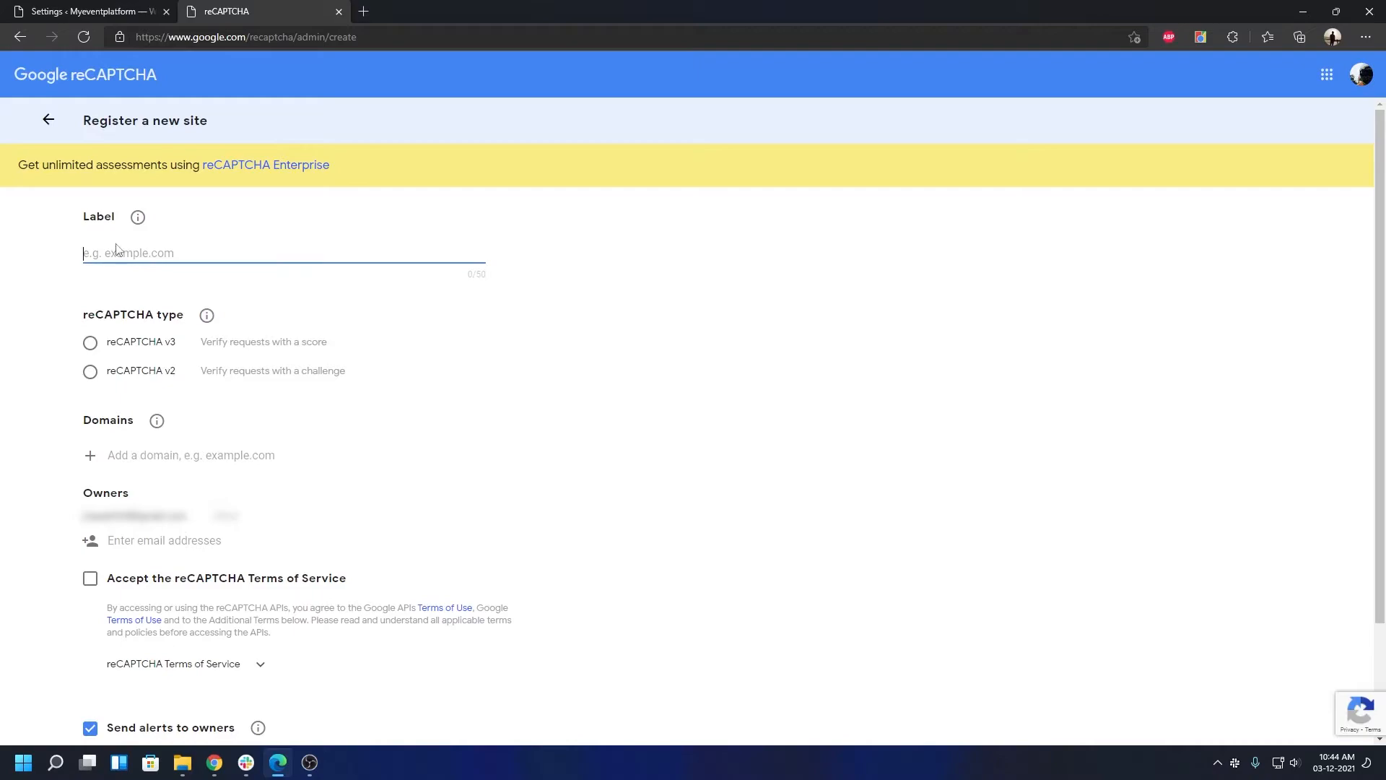
{"action": "mouse_move", "coordinate": [109, 240]}
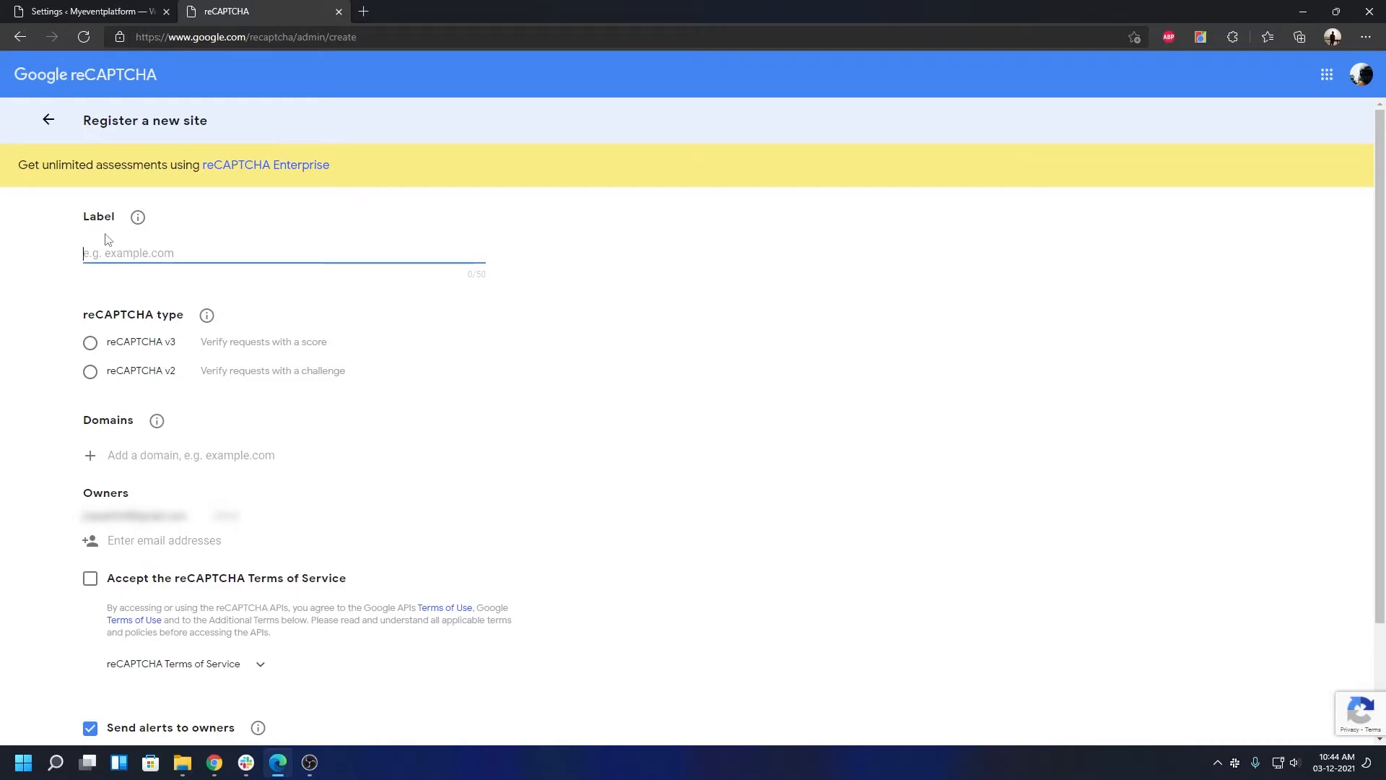
{"action": "type", "text": "Myevet"}
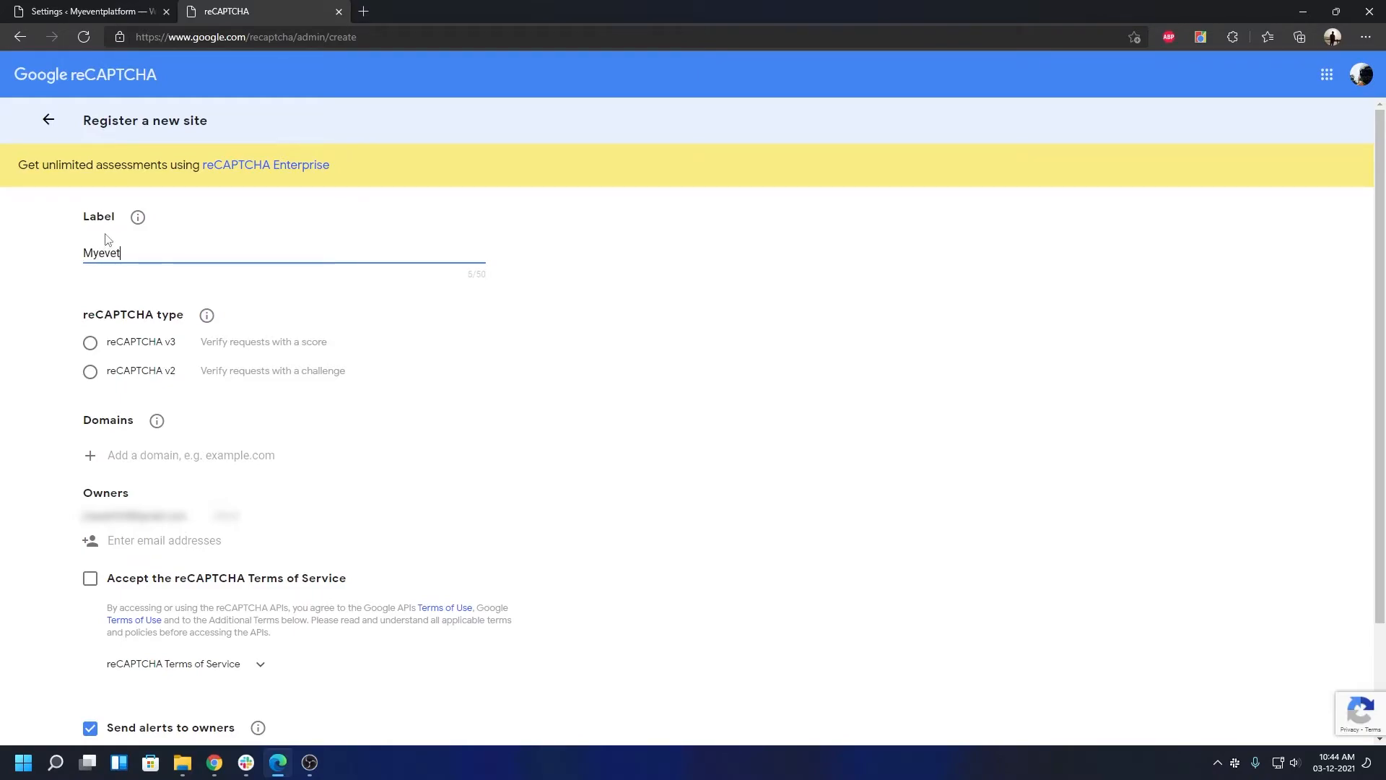
{"action": "type", "text": "eventplatf"}
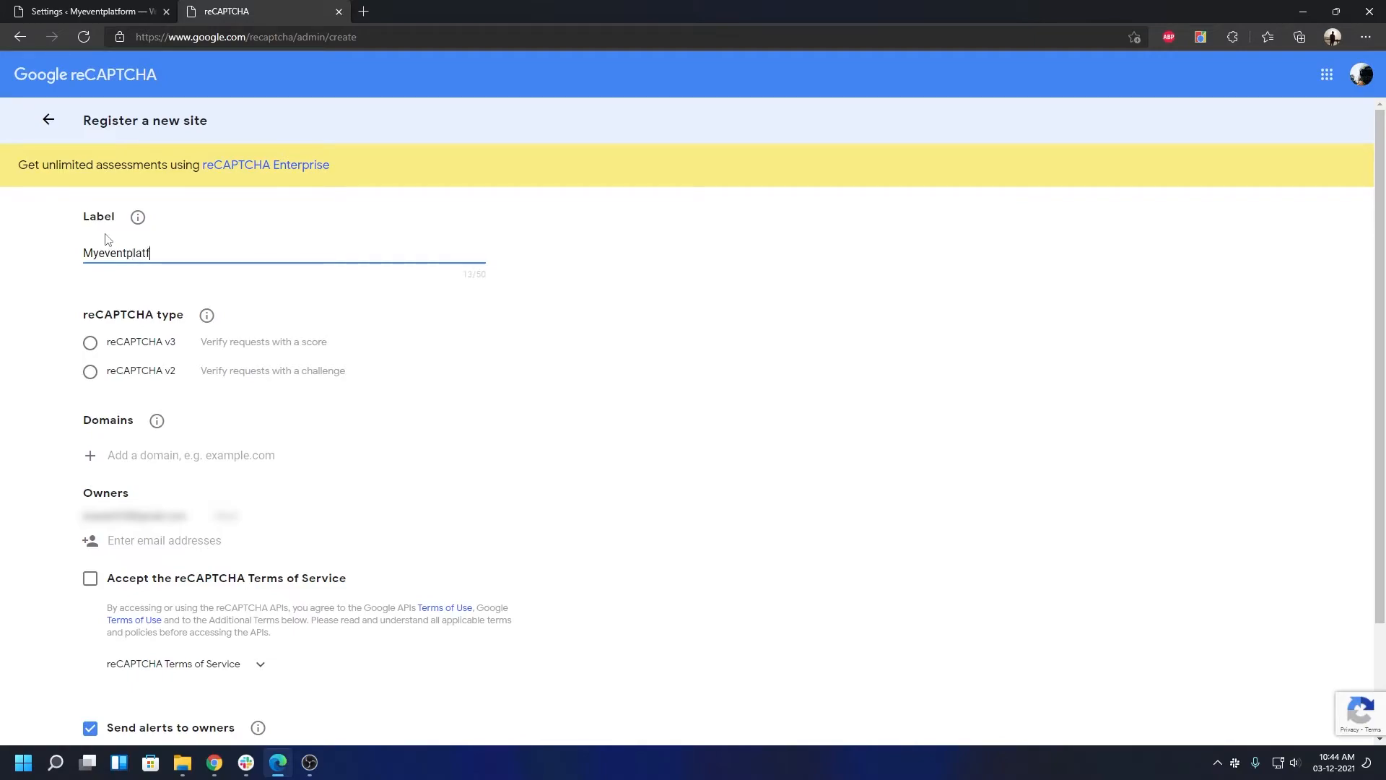
{"action": "type", "text": "orm v2"}
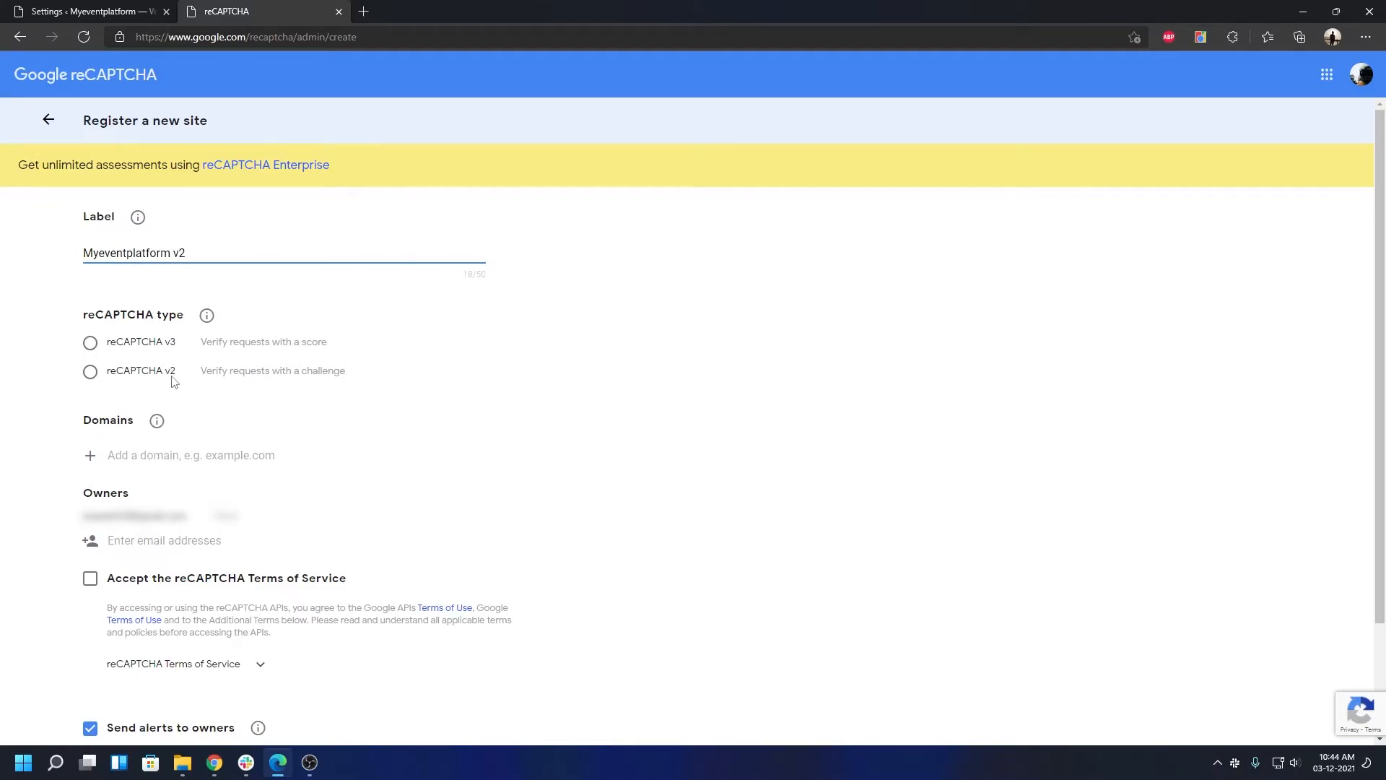
- Choose reCAPTCHA v2 with the "I'm not a robot" tickbox for the new site
{"action": "left_click", "coordinate": [90, 370]}
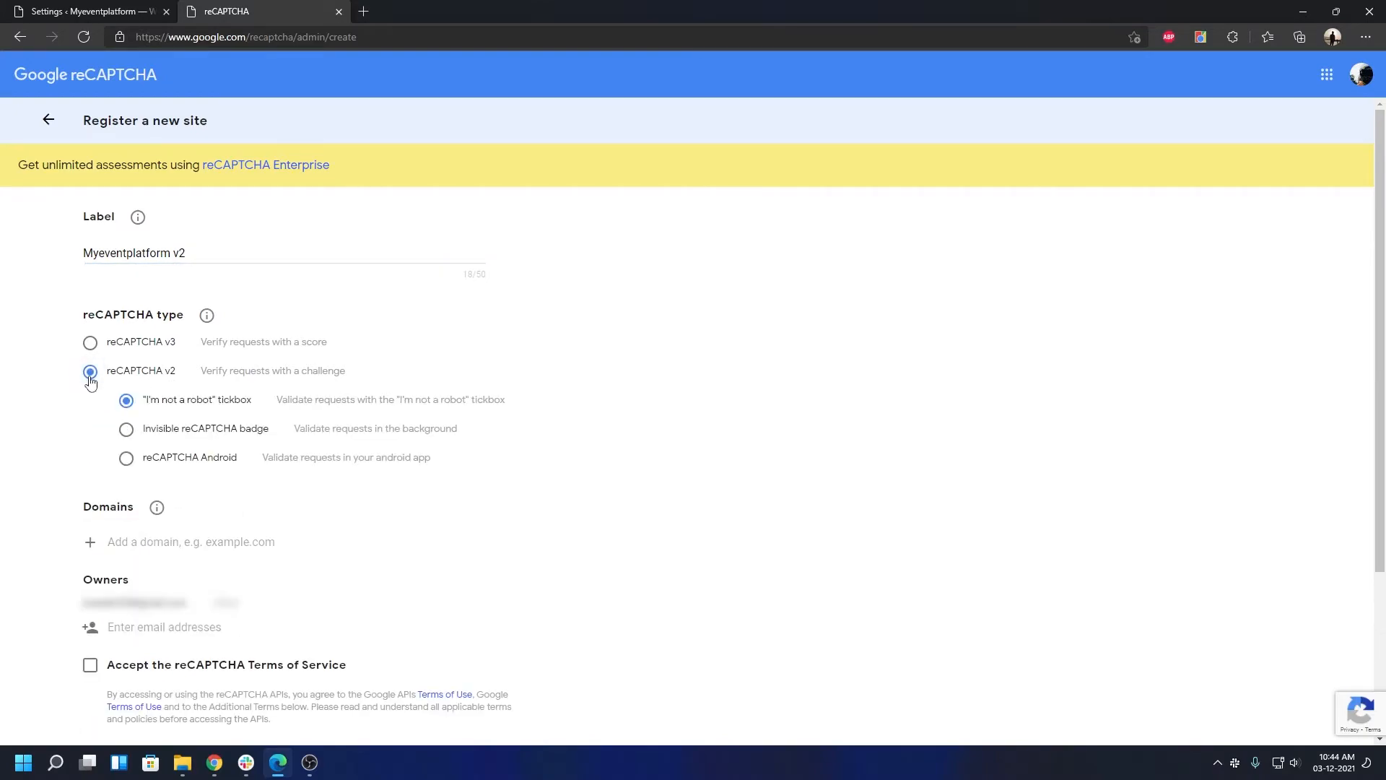
{"action": "mouse_move", "coordinate": [294, 345]}
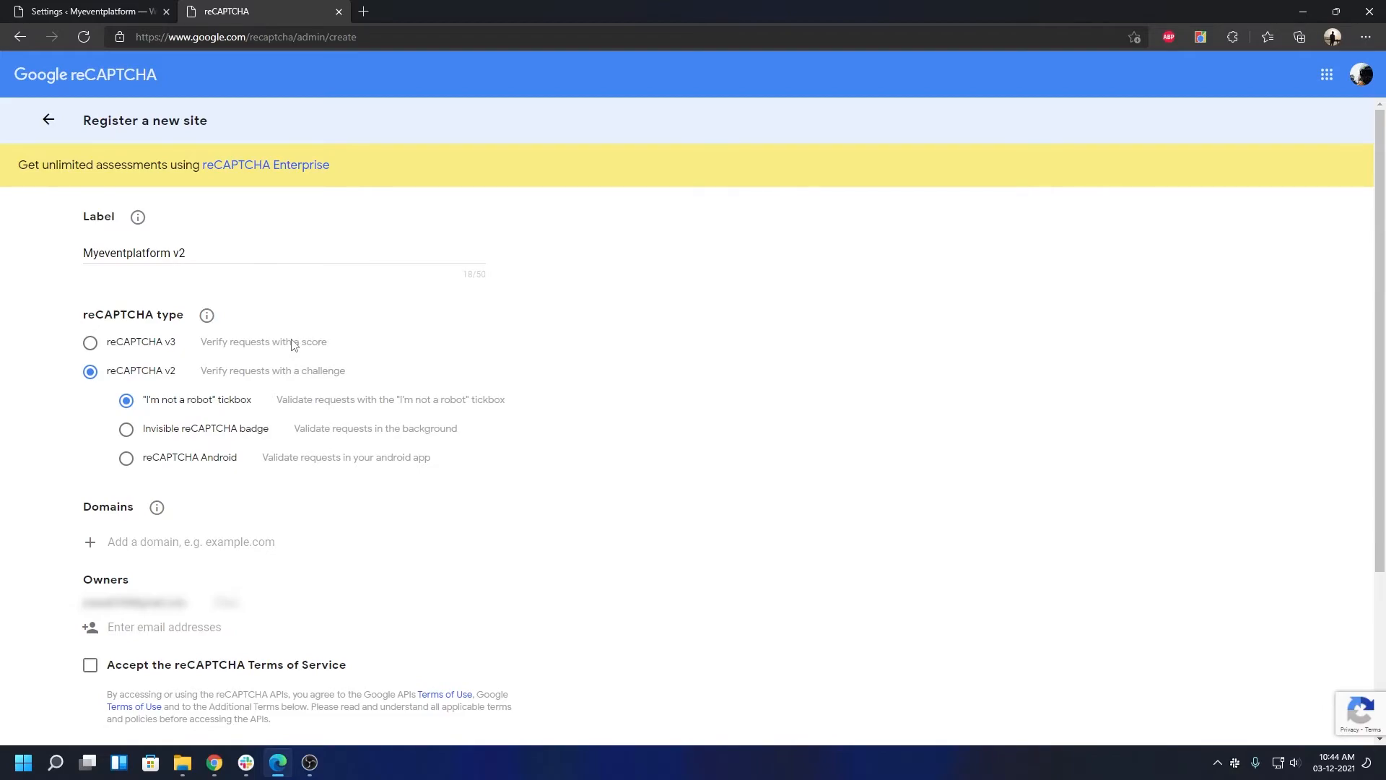
{"action": "mouse_move", "coordinate": [210, 410]}
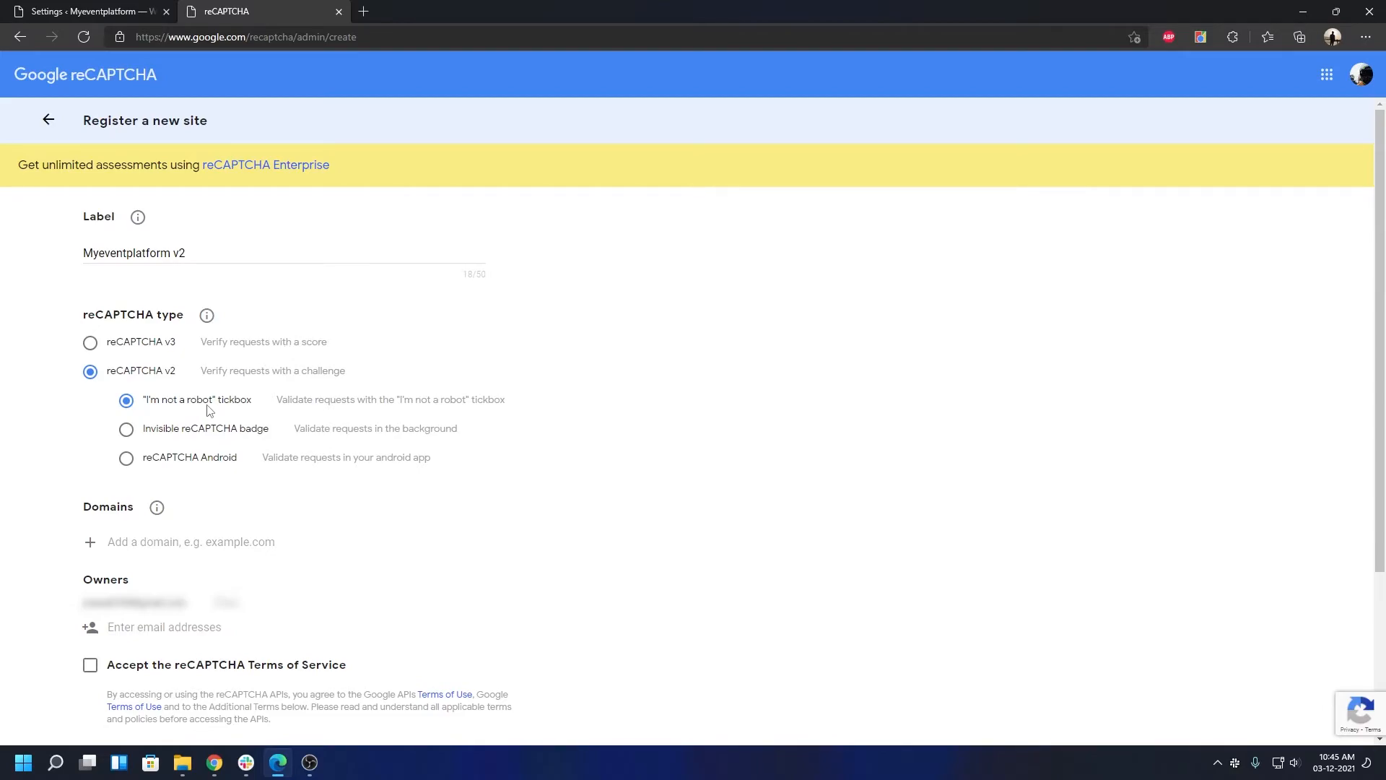
{"action": "left_click", "coordinate": [199, 541]}
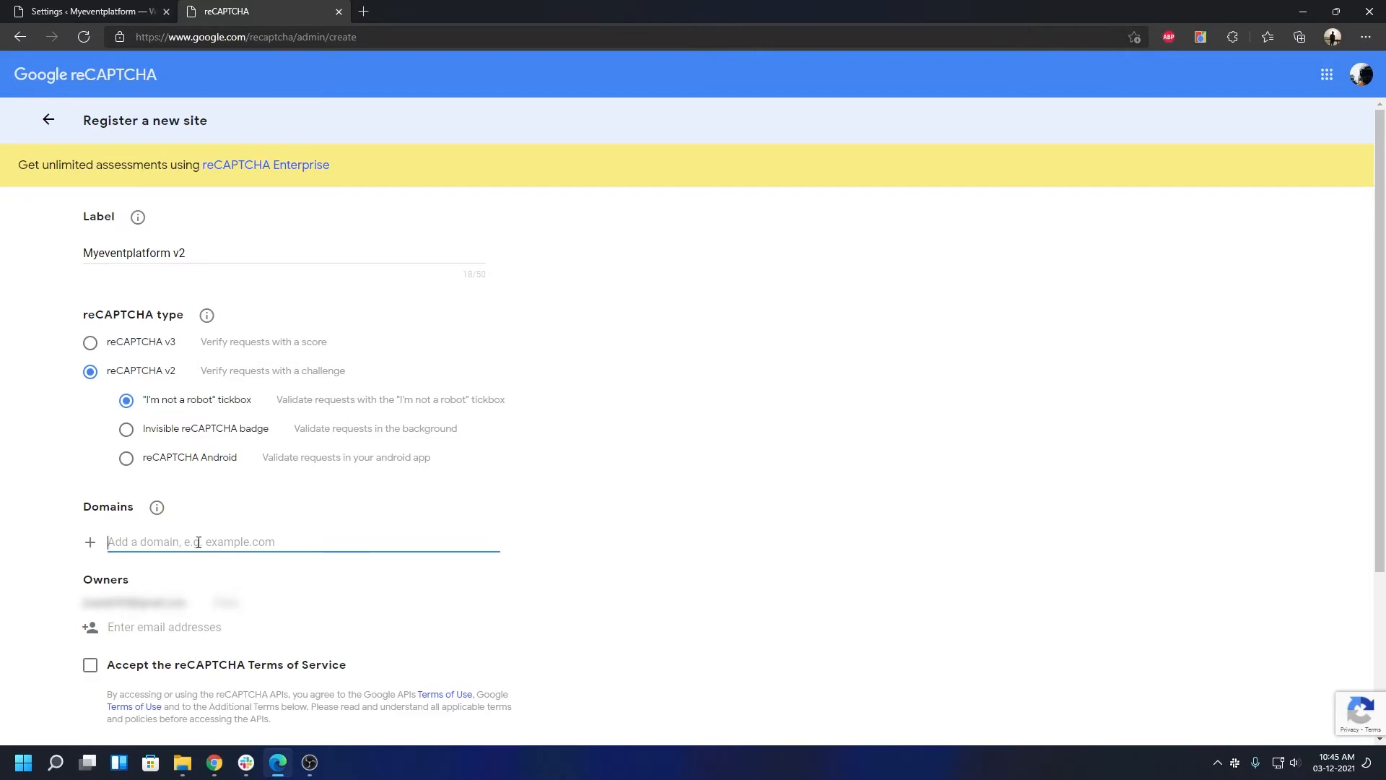
- Add domain myeventplatform.com, accept the Terms of Service, and submit the registration
{"action": "type", "text": "myevent"}
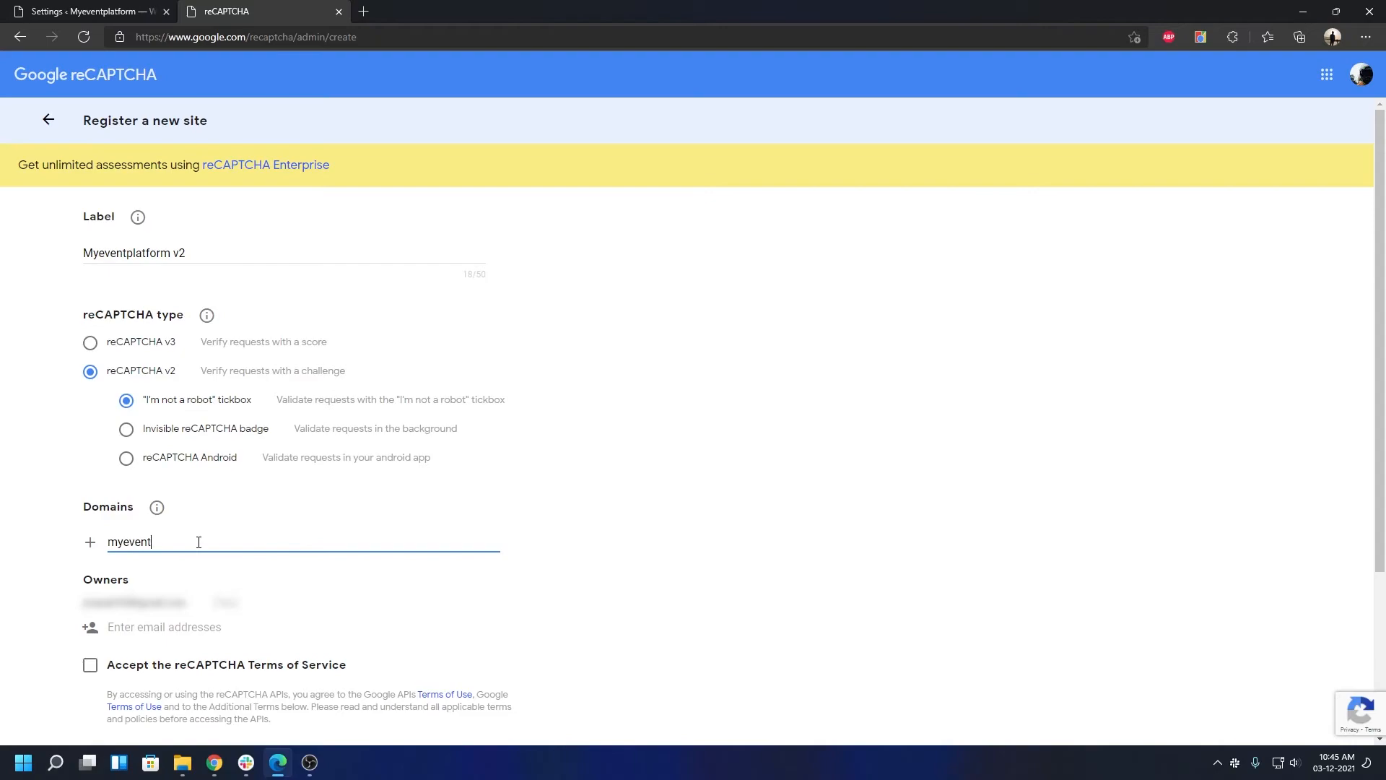
{"action": "type", "text": "platform.com"}
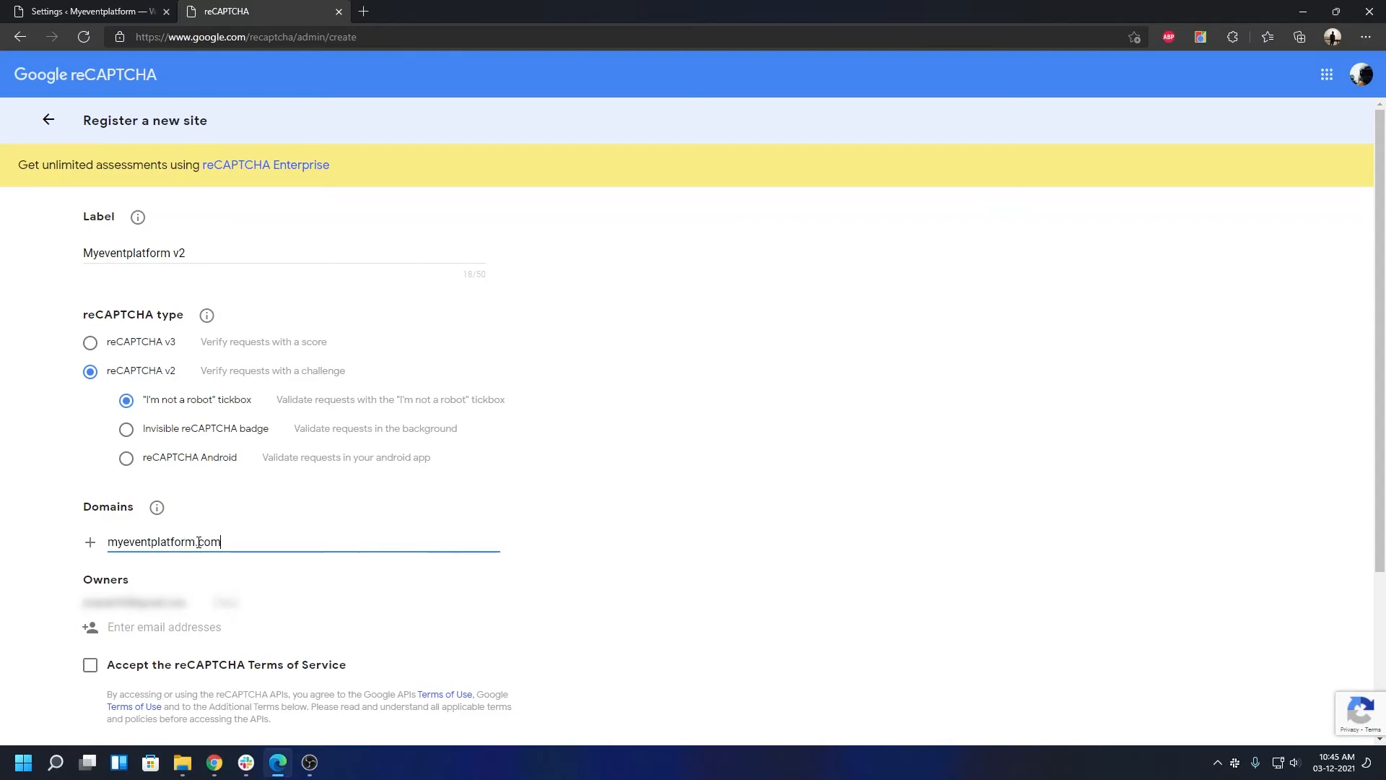
{"action": "scroll", "scroll_direction": "down", "scroll_amount": 3}
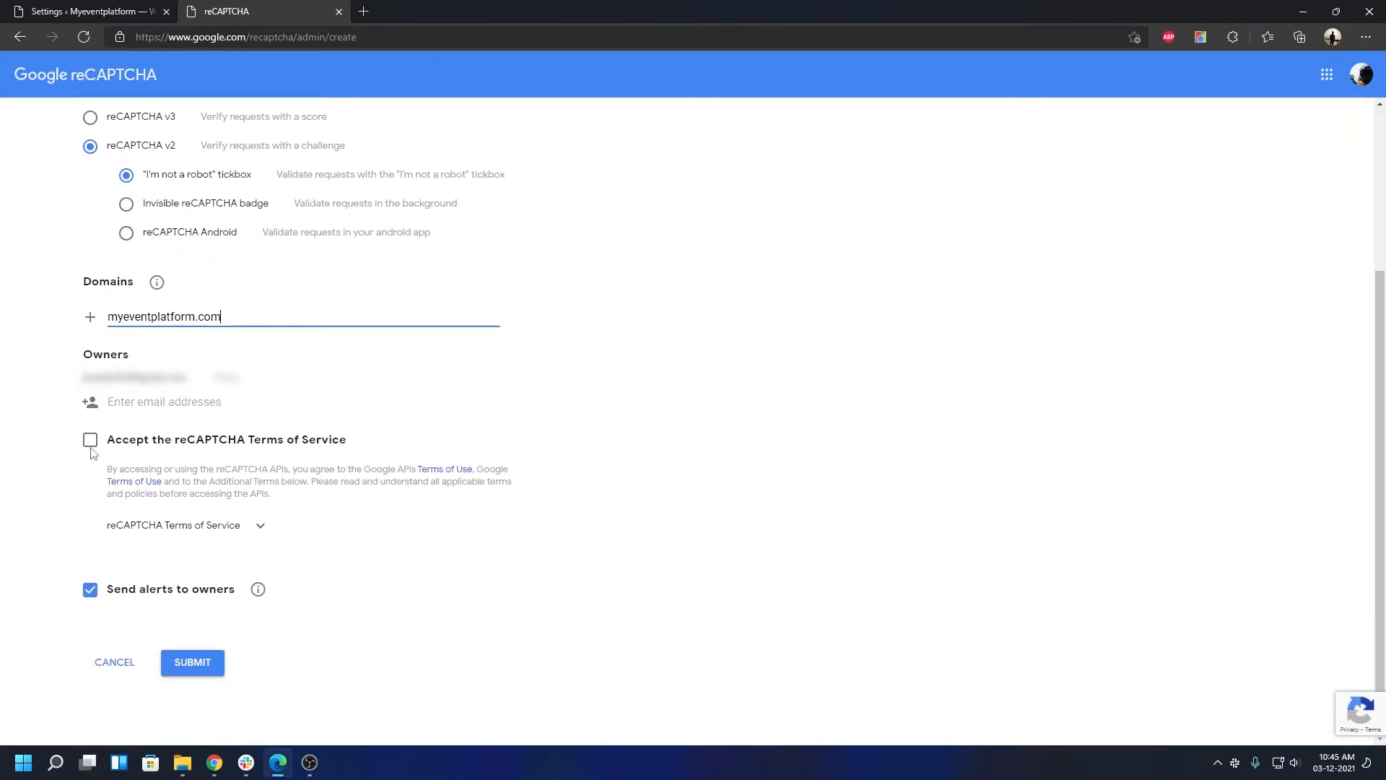
{"action": "left_click", "coordinate": [90, 439]}
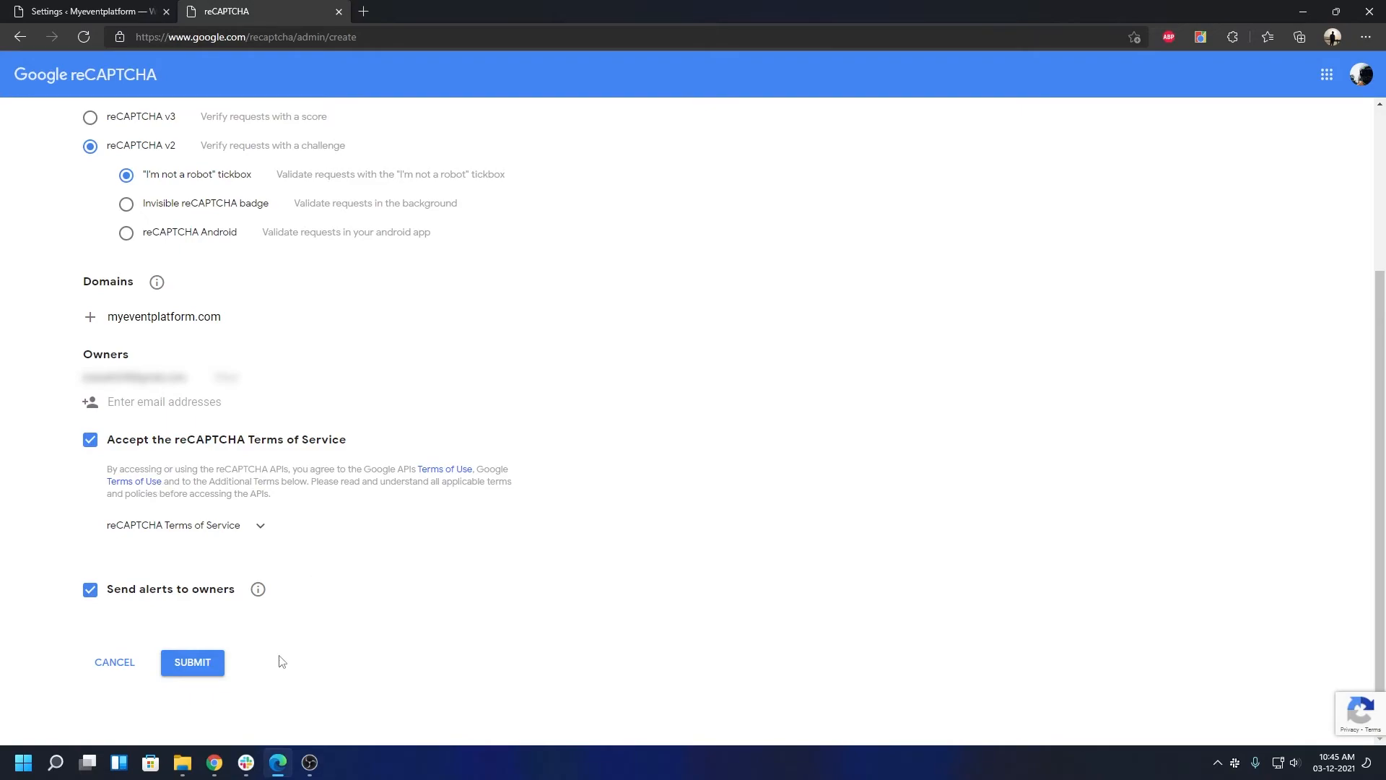
{"action": "mouse_move", "coordinate": [15, 429]}
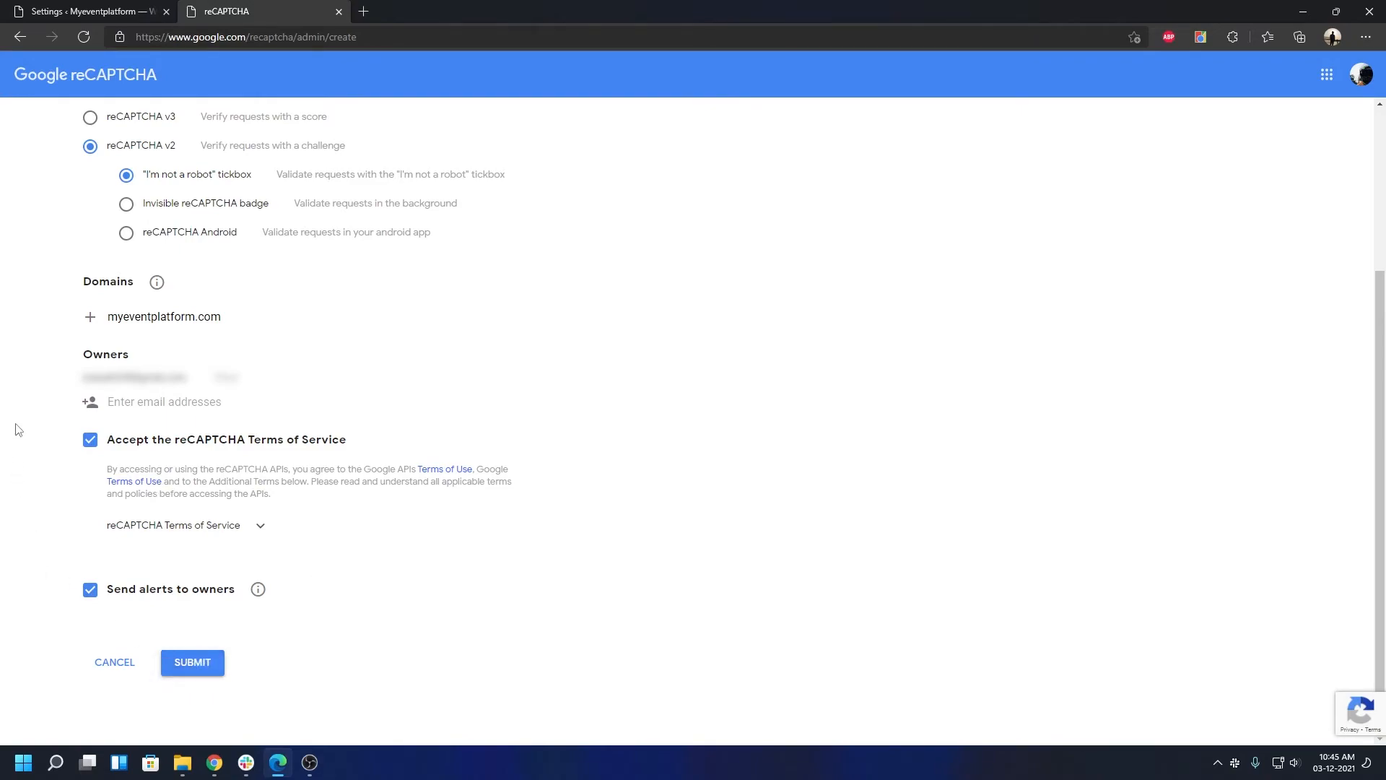
{"action": "left_click", "coordinate": [192, 662]}
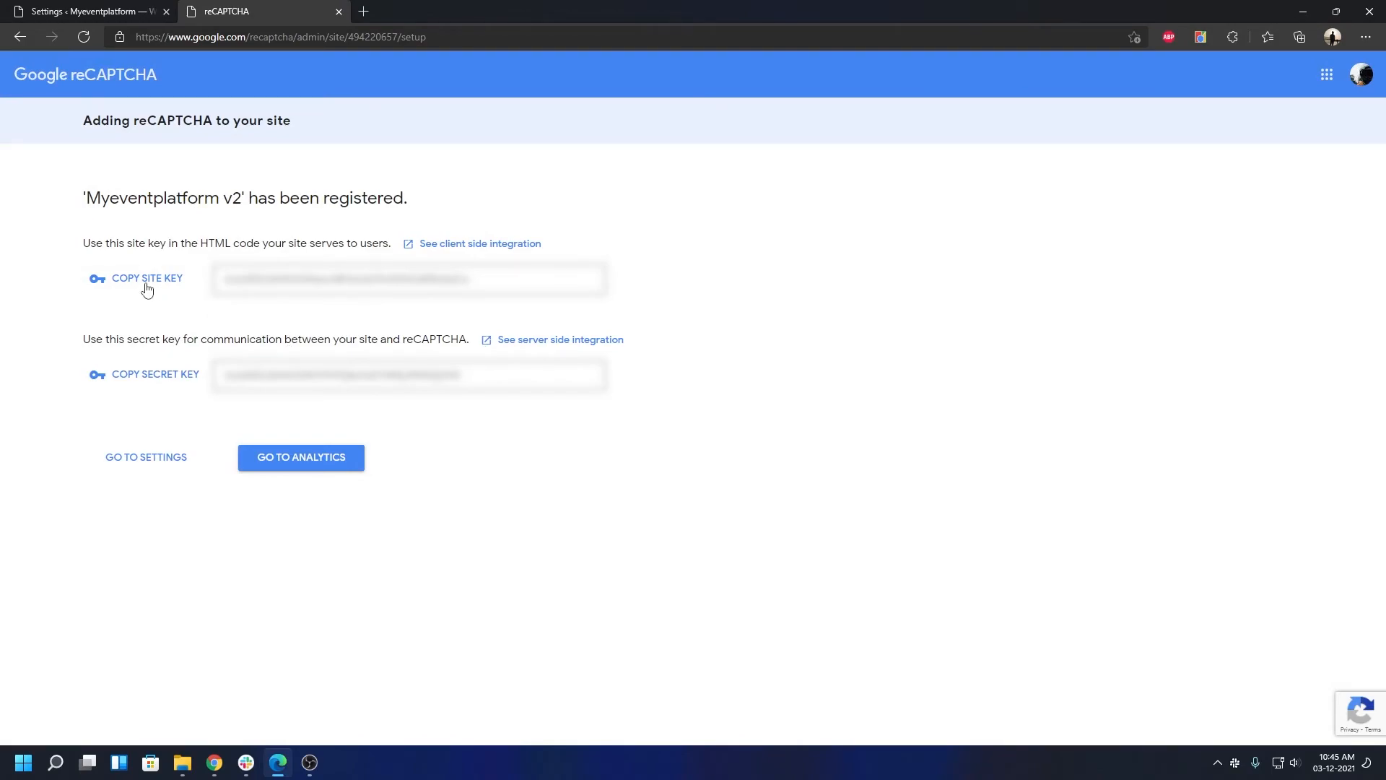
- Paste the copied site key and secret key into WordPress's reCAPTCHA key fields
{"action": "left_click", "coordinate": [88, 11]}
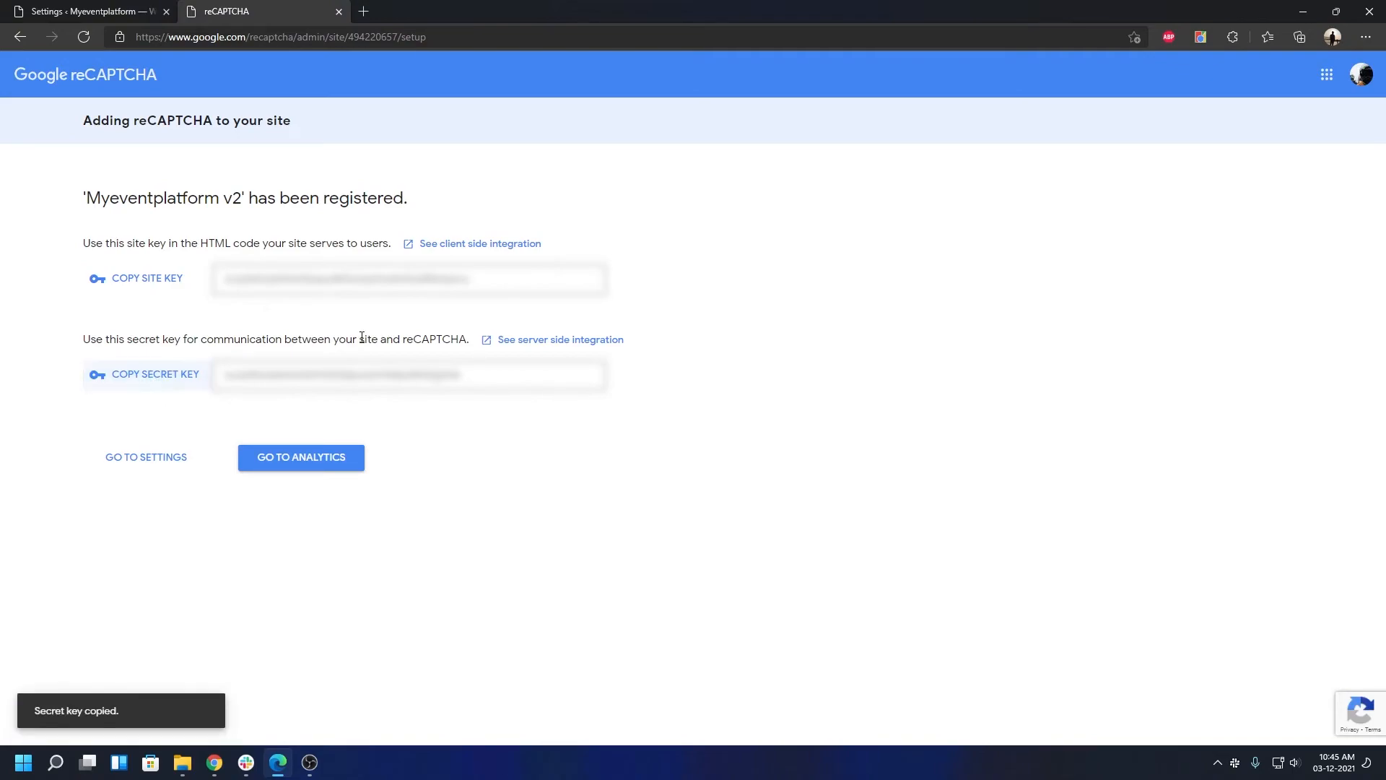
{"action": "left_click", "coordinate": [88, 10]}
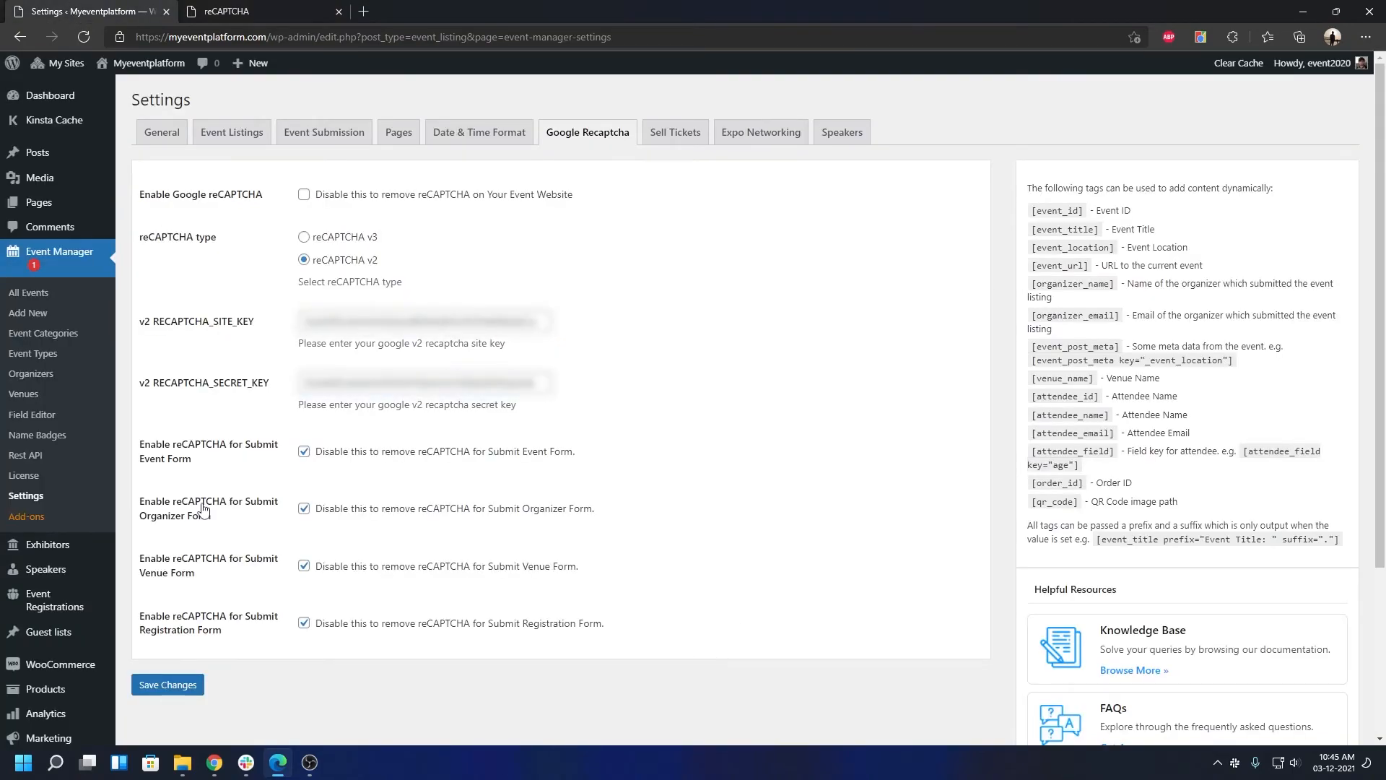
{"action": "mouse_move", "coordinate": [243, 484]}
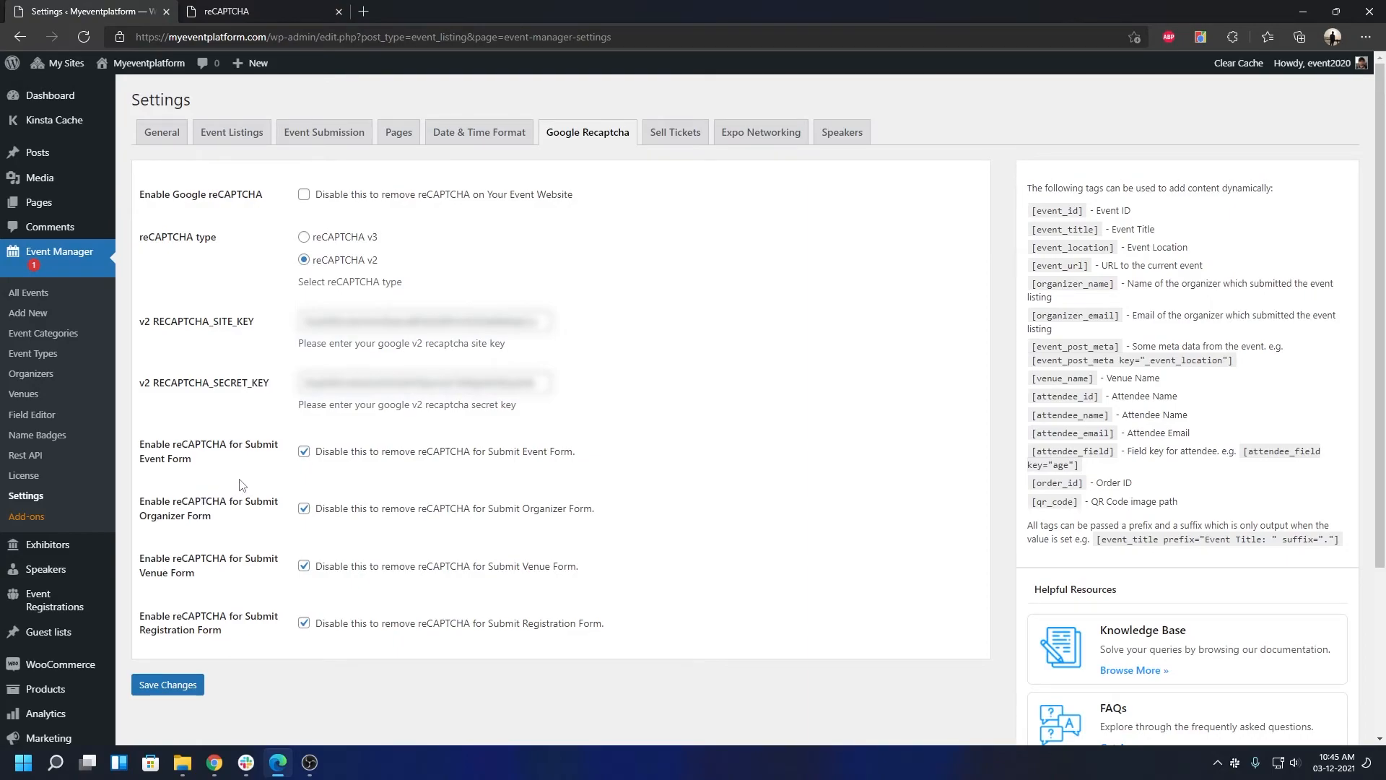
{"action": "left_click", "coordinate": [257, 12]}
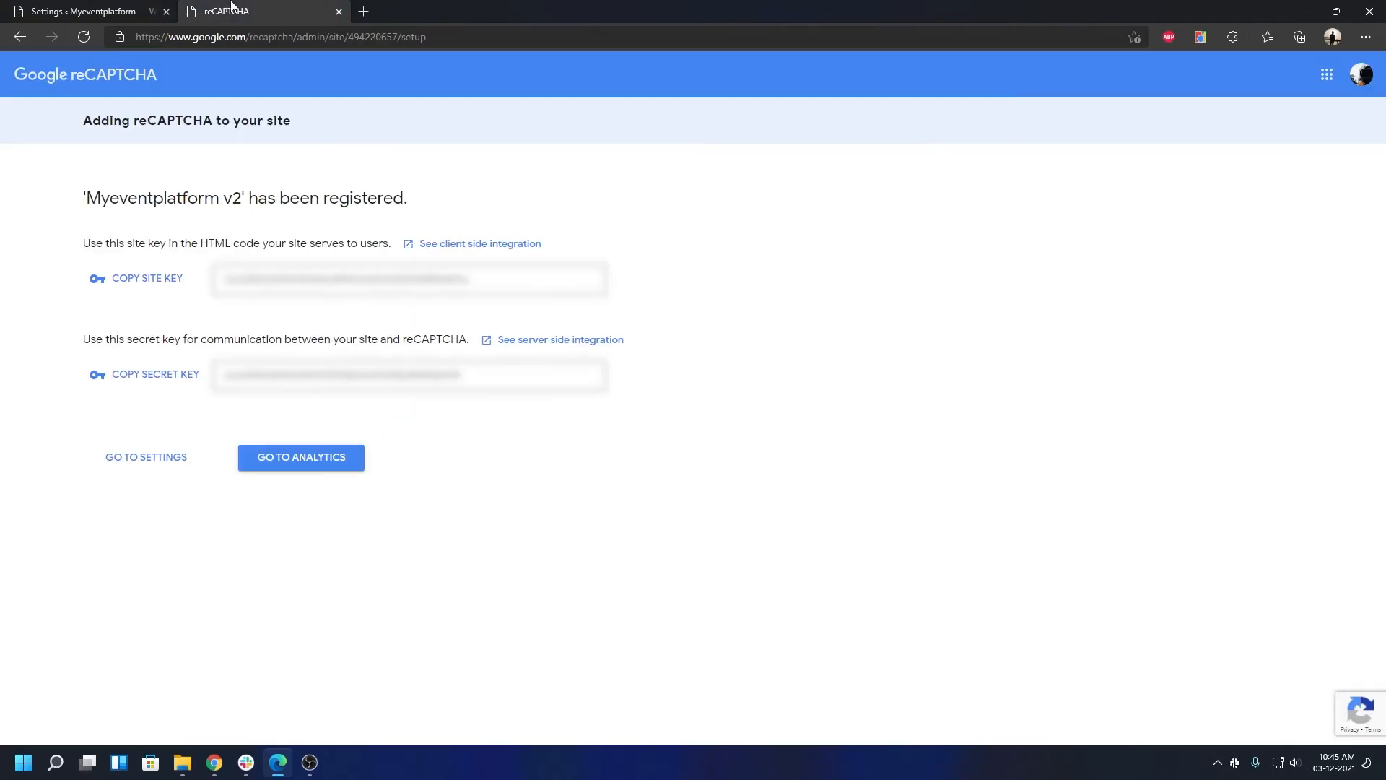
{"action": "mouse_move", "coordinate": [551, 437]}
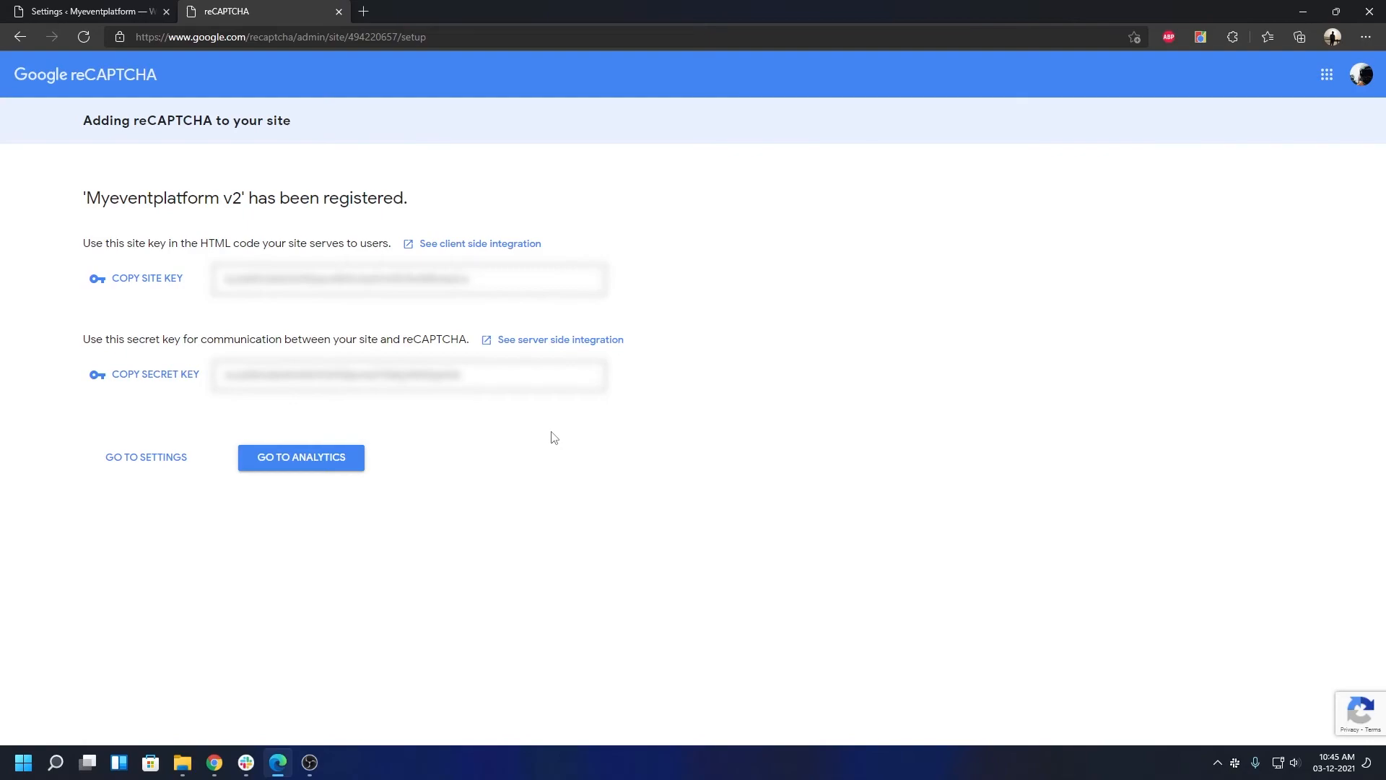
{"action": "mouse_move", "coordinate": [541, 245]}
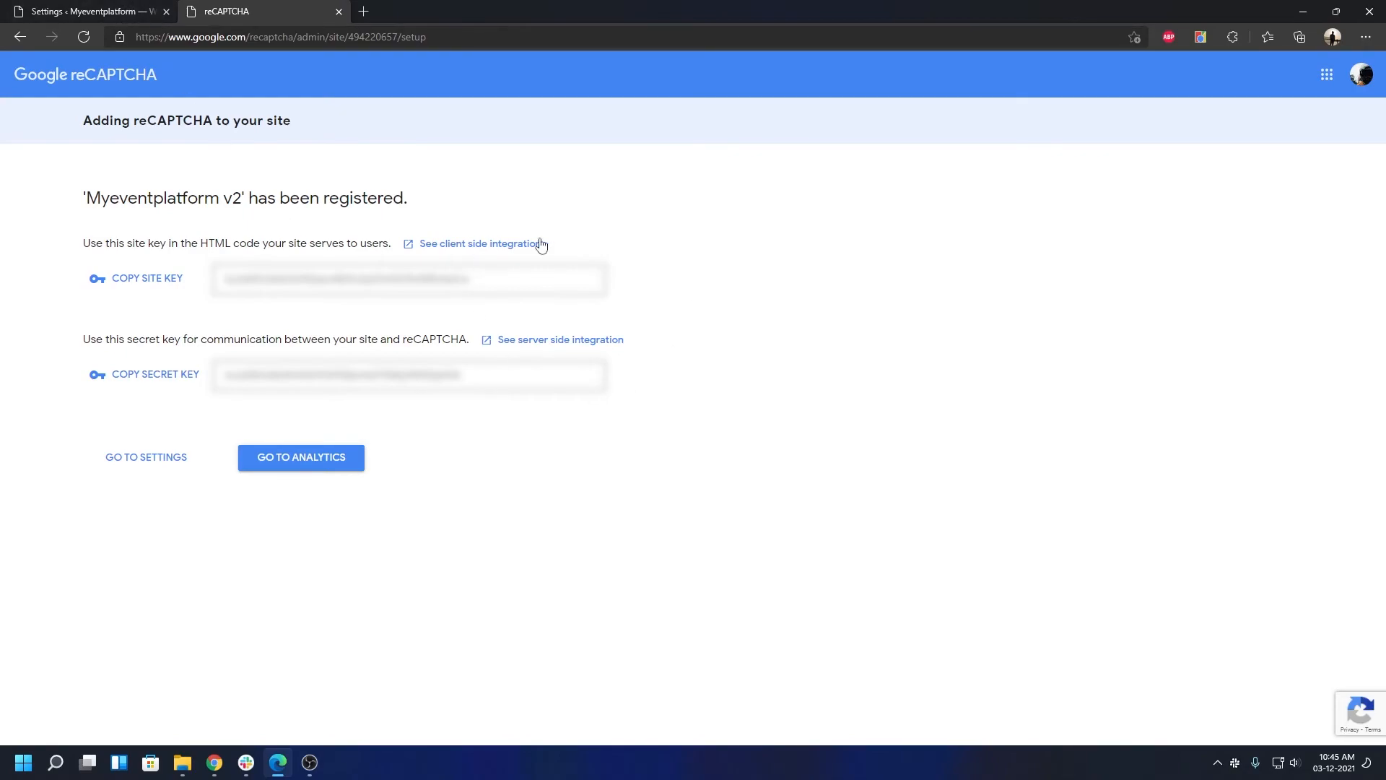
{"action": "left_click", "coordinate": [88, 11]}
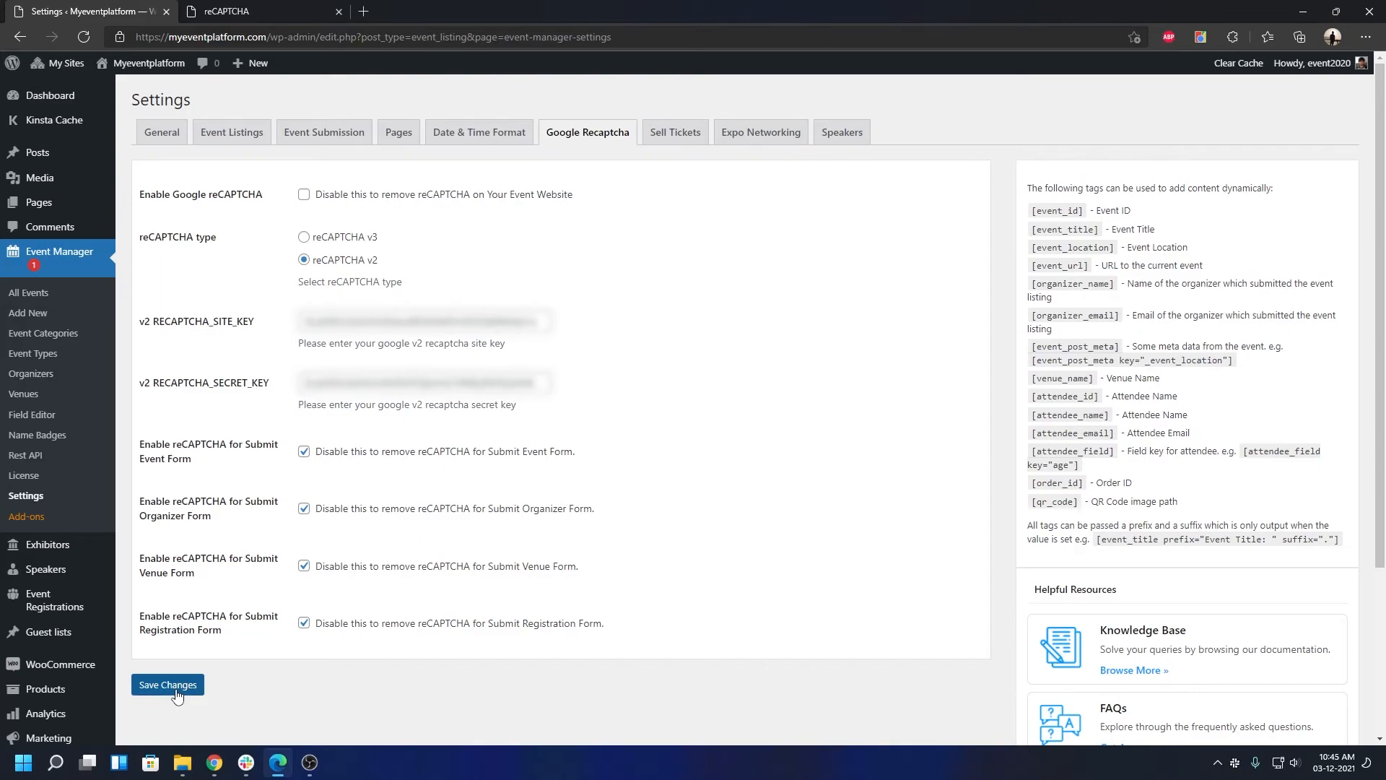
- Save the settings with both v2 keys and reopen the Google Recaptcha section
{"action": "left_click", "coordinate": [167, 685]}
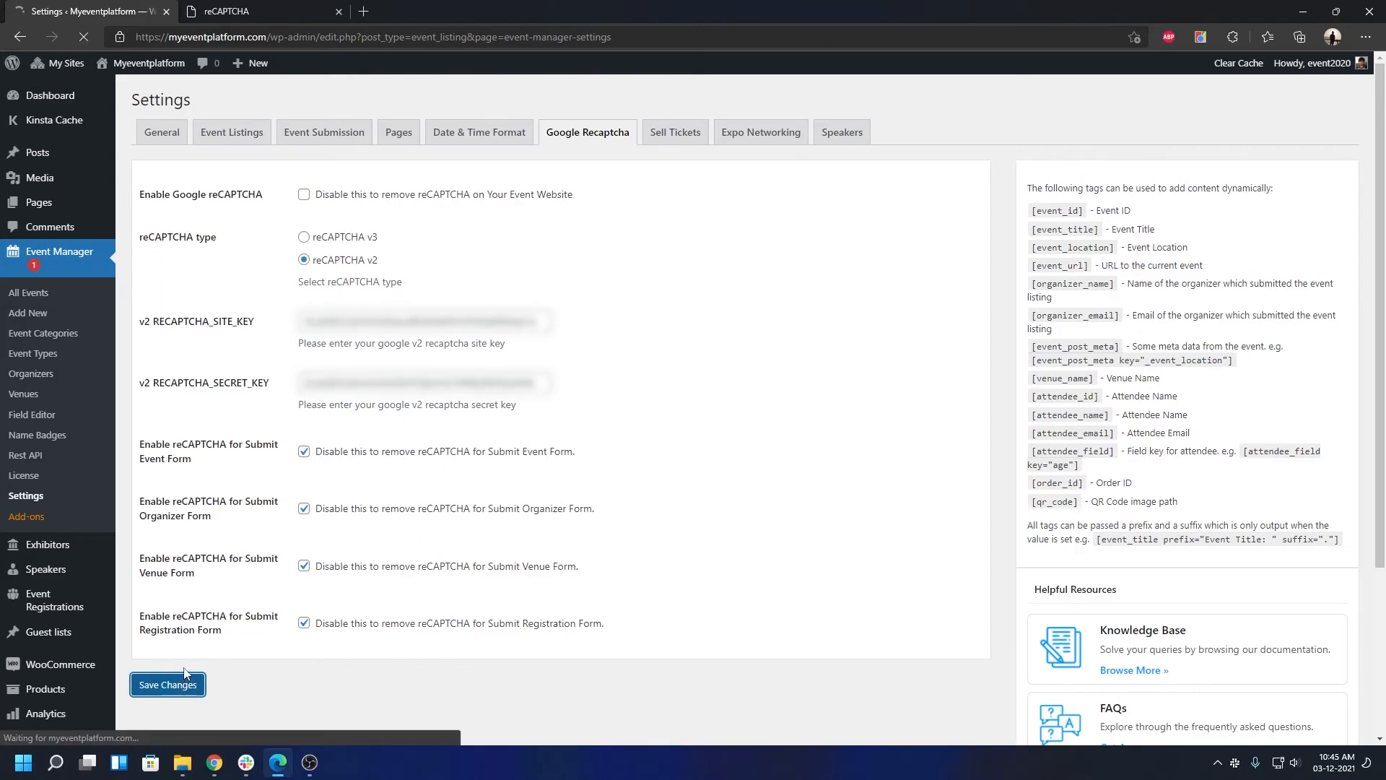
{"action": "left_click", "coordinate": [167, 685]}
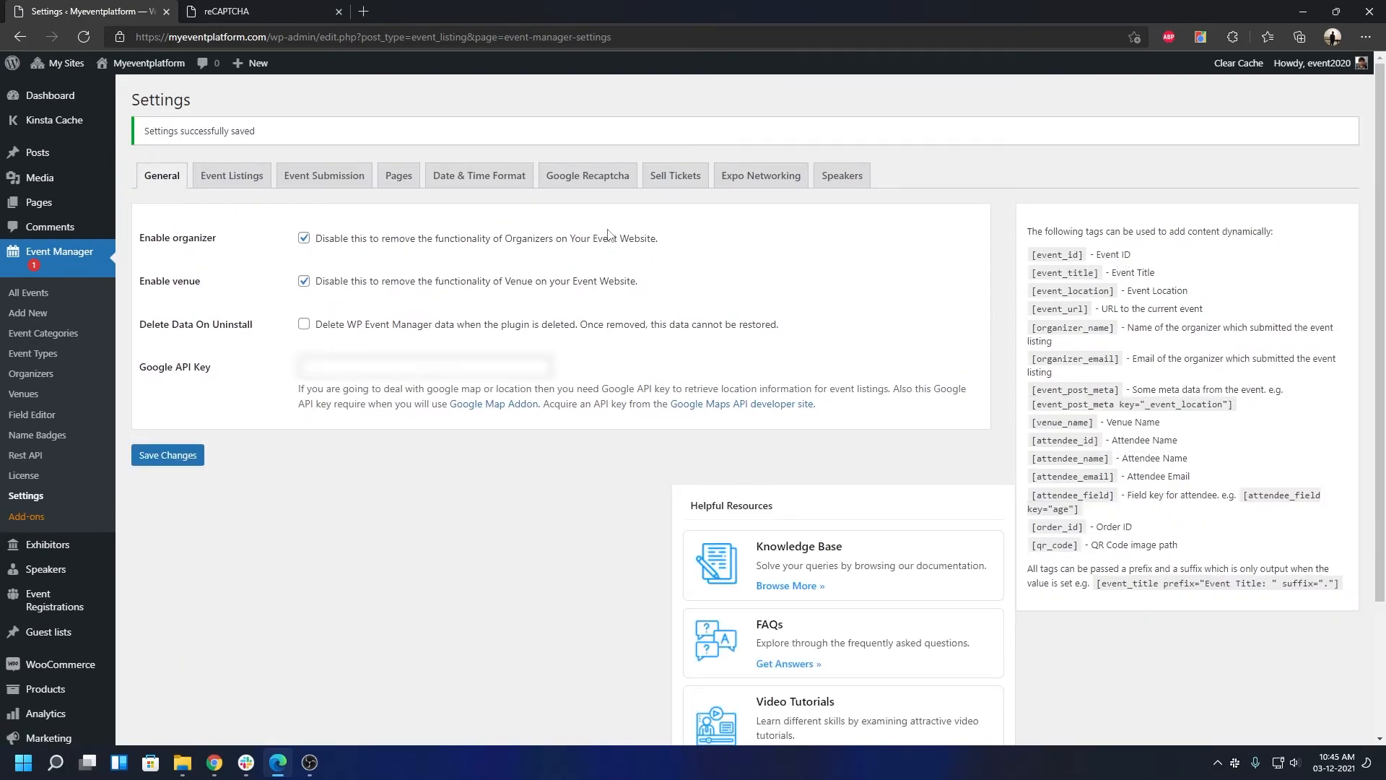
{"action": "left_click", "coordinate": [588, 175]}
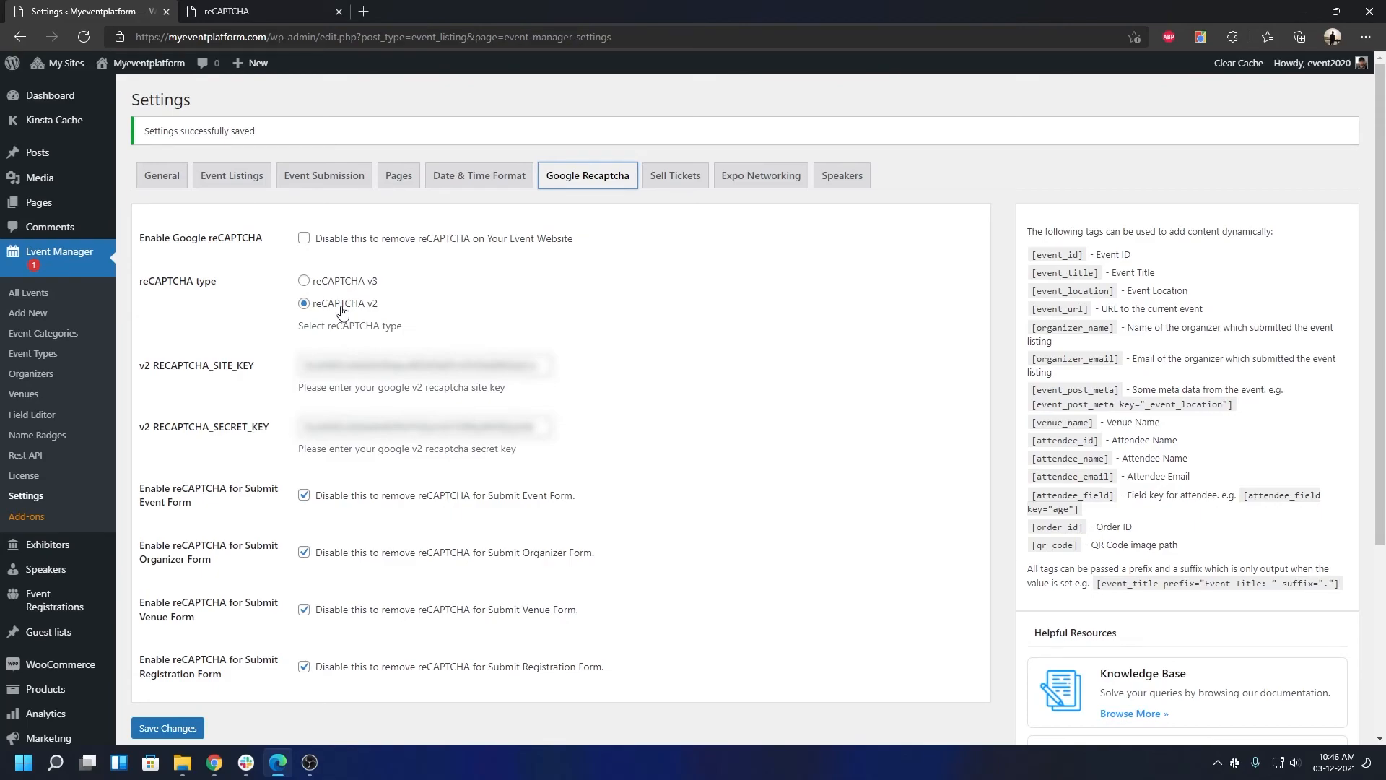
{"action": "mouse_move", "coordinate": [200, 291]}
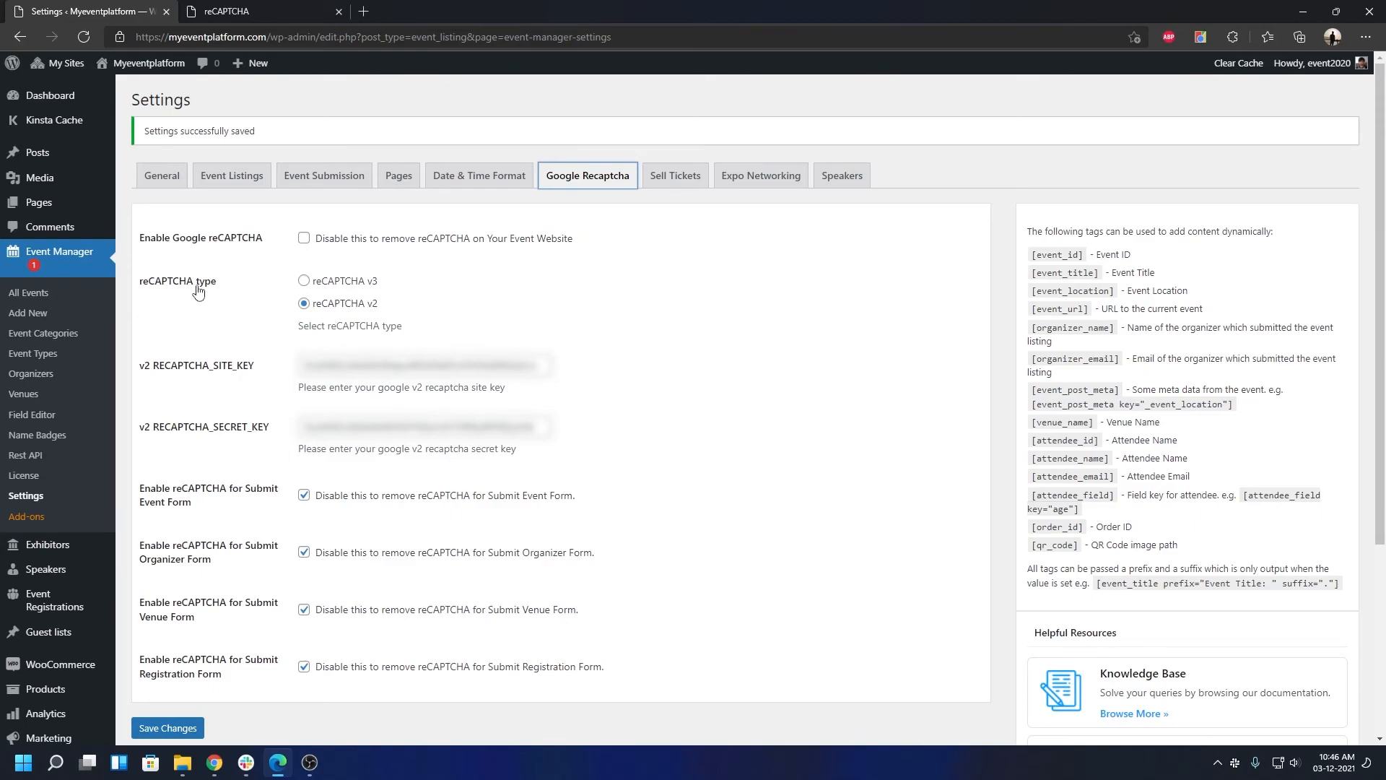
{"action": "mouse_move", "coordinate": [329, 289]}
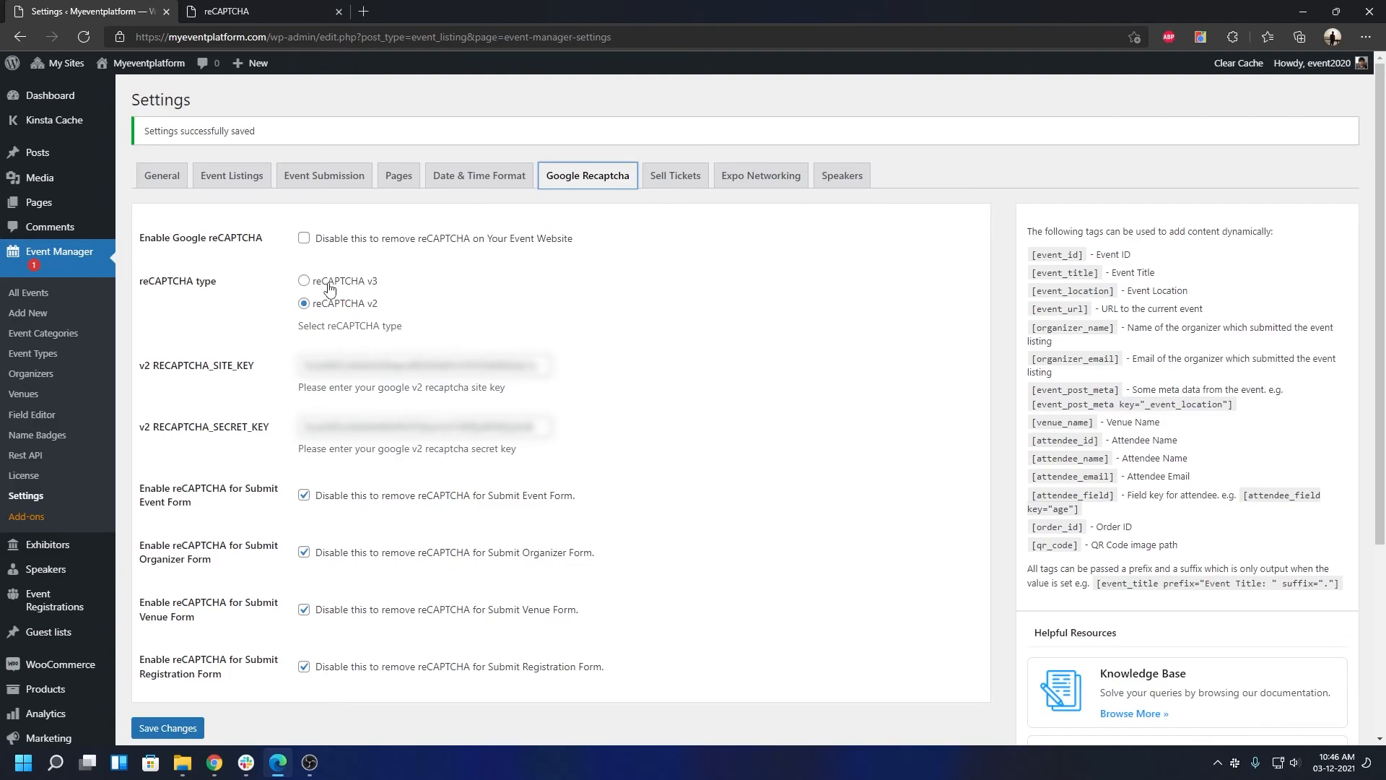
{"action": "mouse_move", "coordinate": [304, 308]}
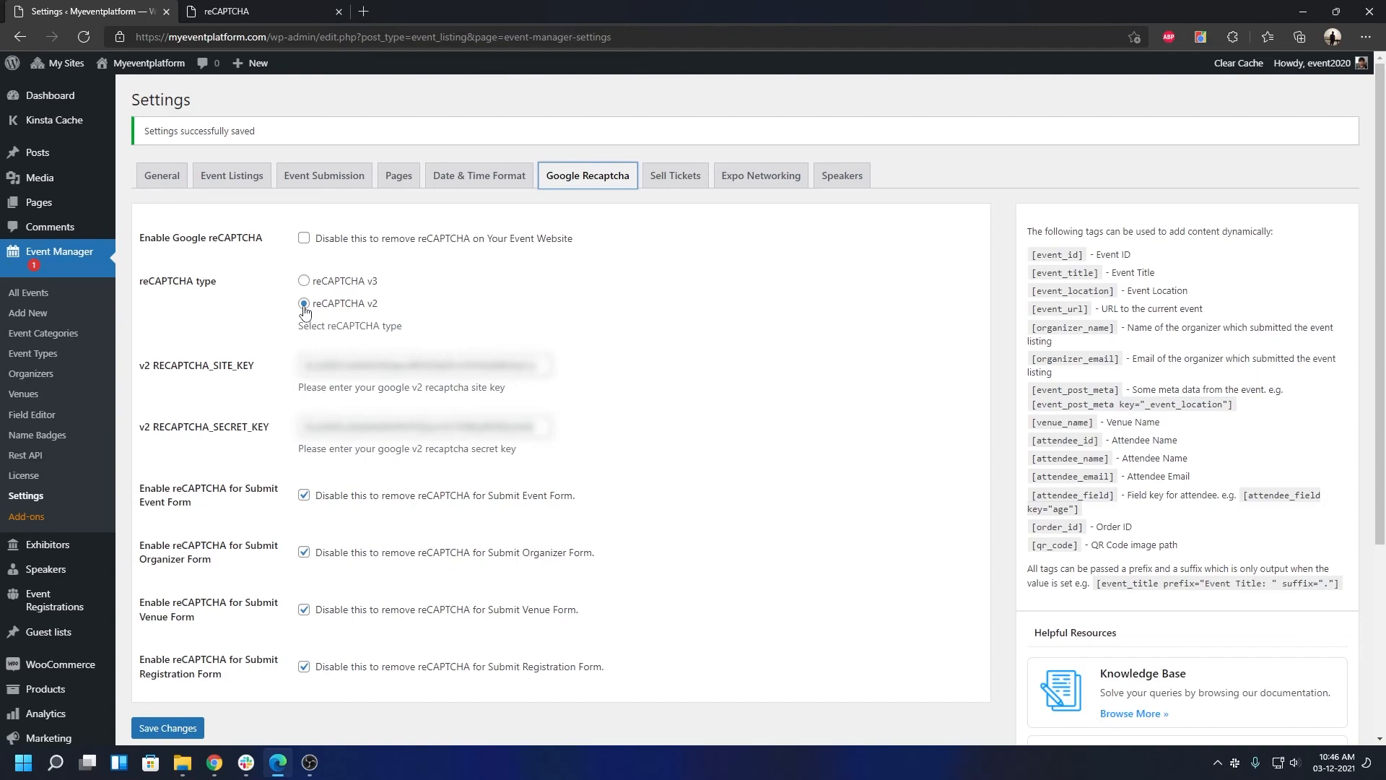